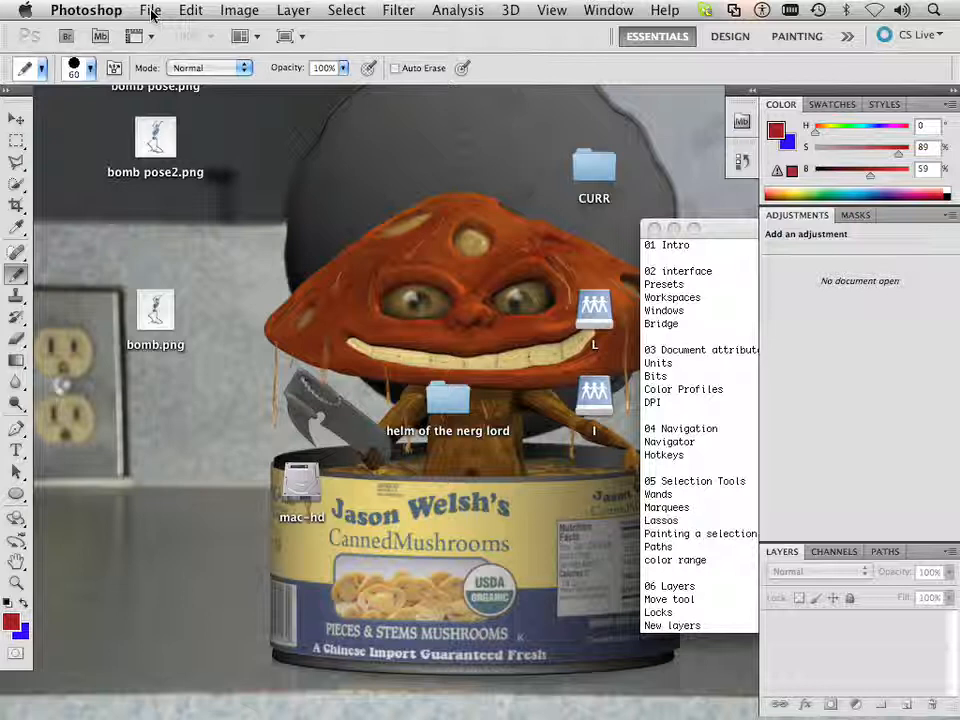
Start opening a file and browse into mac-hd > Users > Shared
{"action": "left_click", "coordinate": [150, 10]}
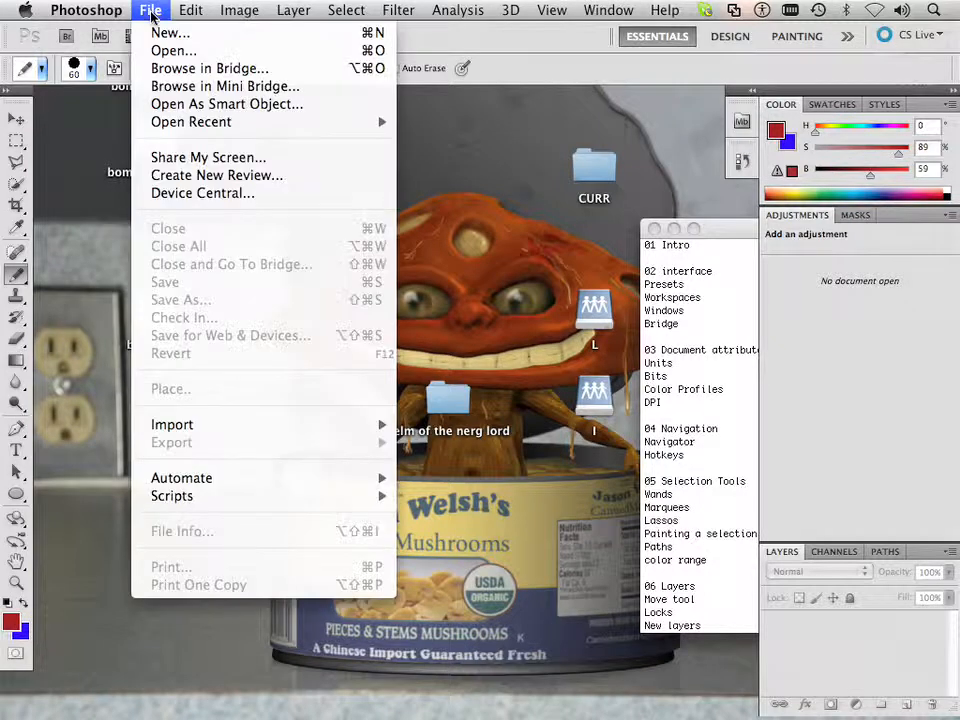
{"action": "left_click", "coordinate": [172, 50]}
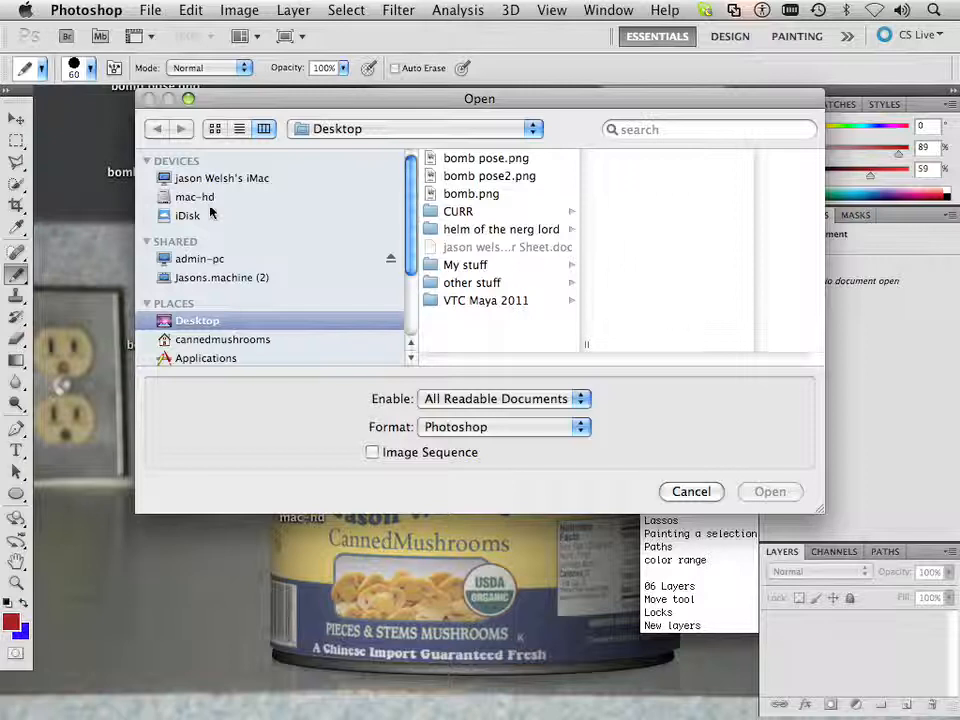
{"action": "left_click", "coordinate": [196, 196]}
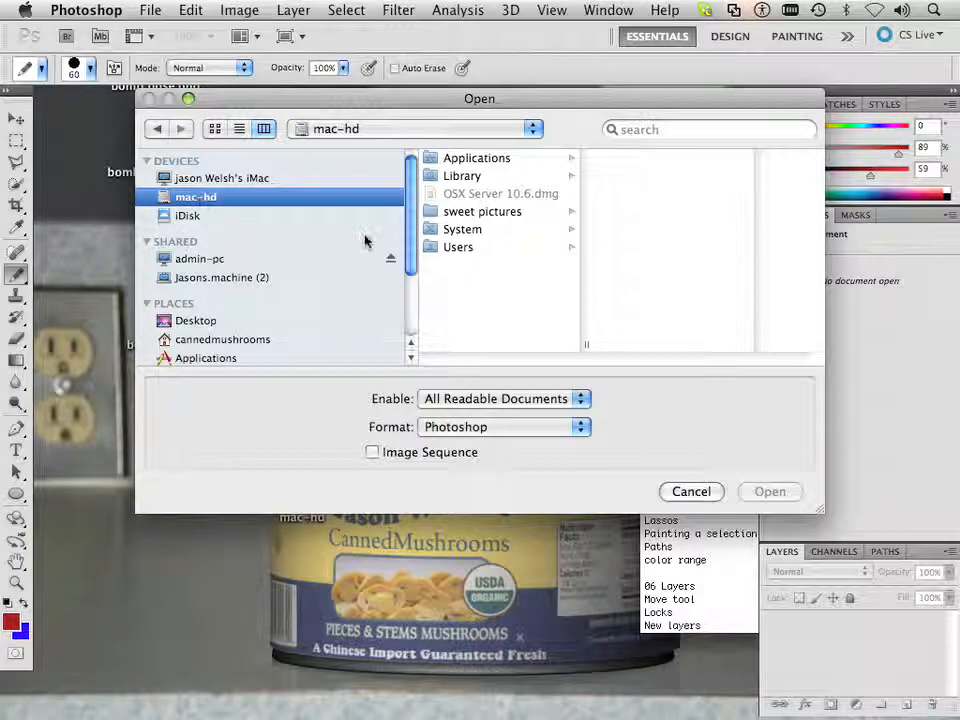
{"action": "mouse_move", "coordinate": [364, 244]}
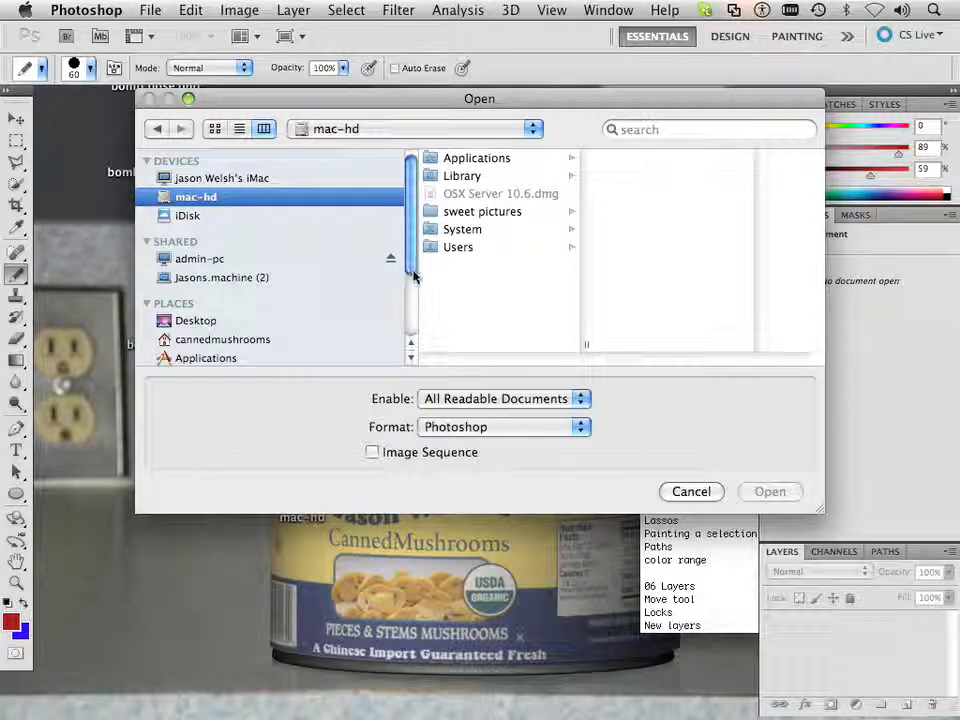
{"action": "left_click", "coordinate": [458, 248]}
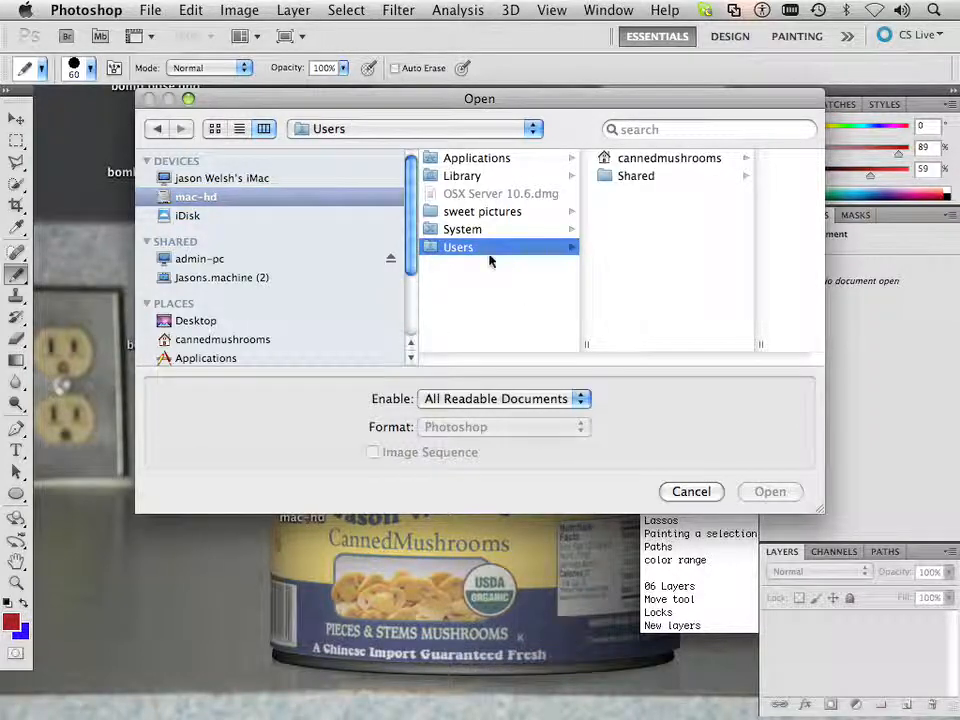
{"action": "left_click", "coordinate": [636, 176]}
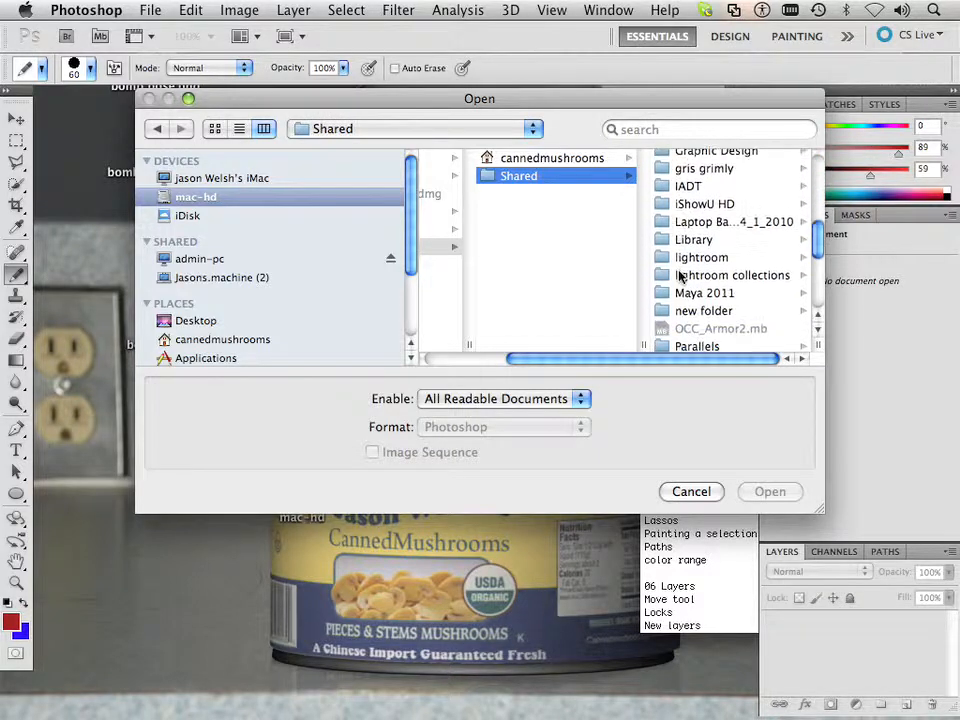
Enter the Everything folder and select the raw photo IMG_1856.CR2
{"action": "left_click", "coordinate": [528, 156]}
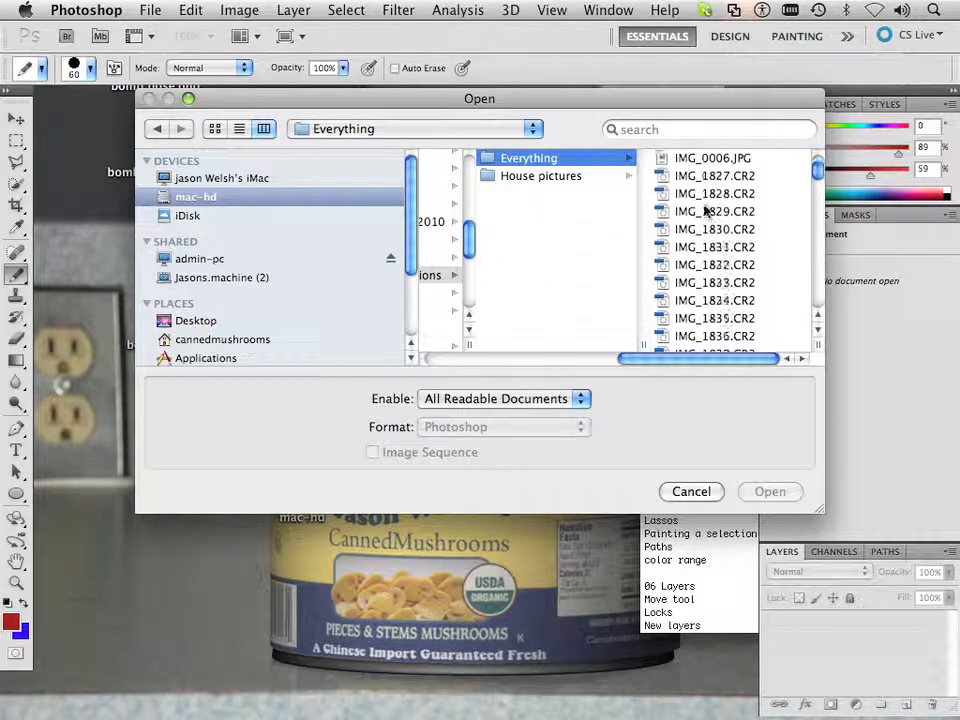
{"action": "scroll", "scroll_direction": "down", "scroll_amount": 3}
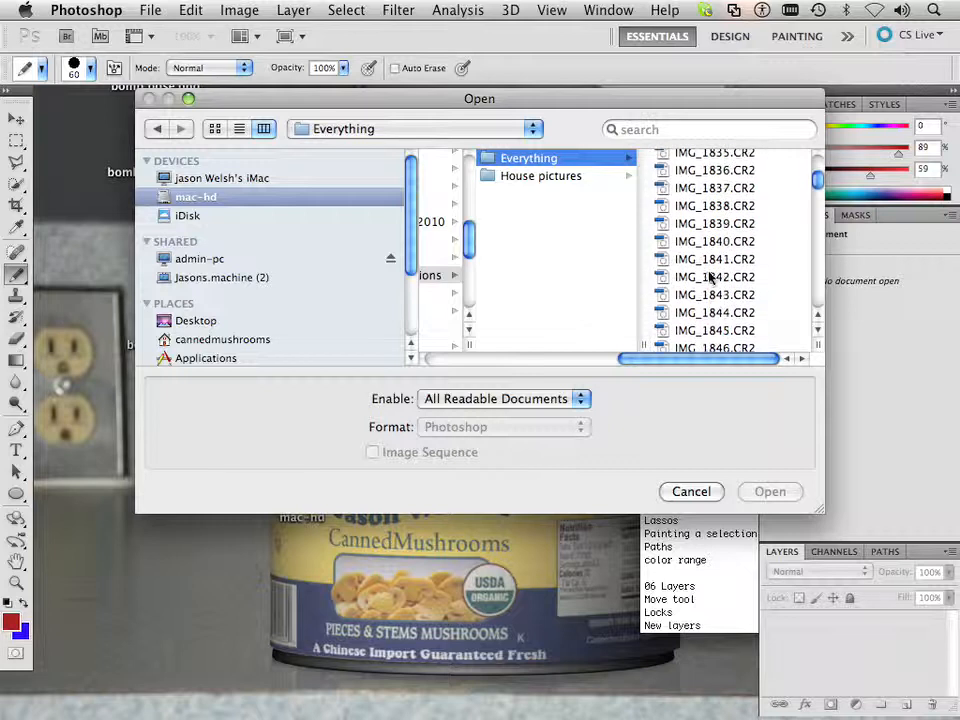
{"action": "scroll", "scroll_direction": "down", "scroll_amount": 3}
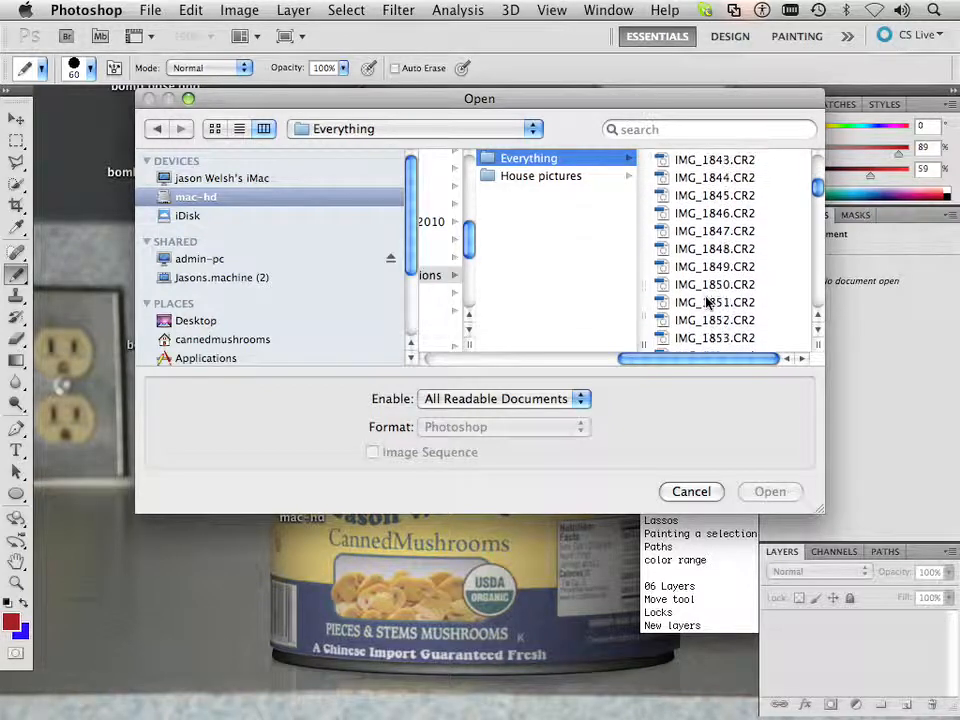
{"action": "left_click", "coordinate": [540, 344]}
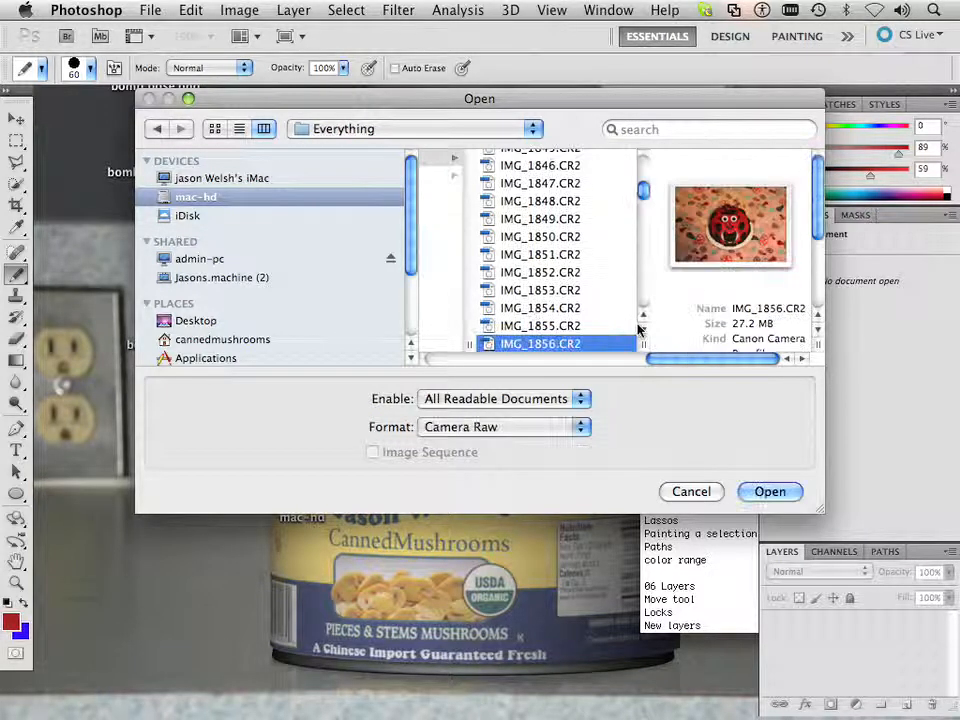
Load IMG_1856.CR2 into Camera Raw with its Adobe RGB (1998) workflow setting
{"action": "left_click", "coordinate": [692, 492]}
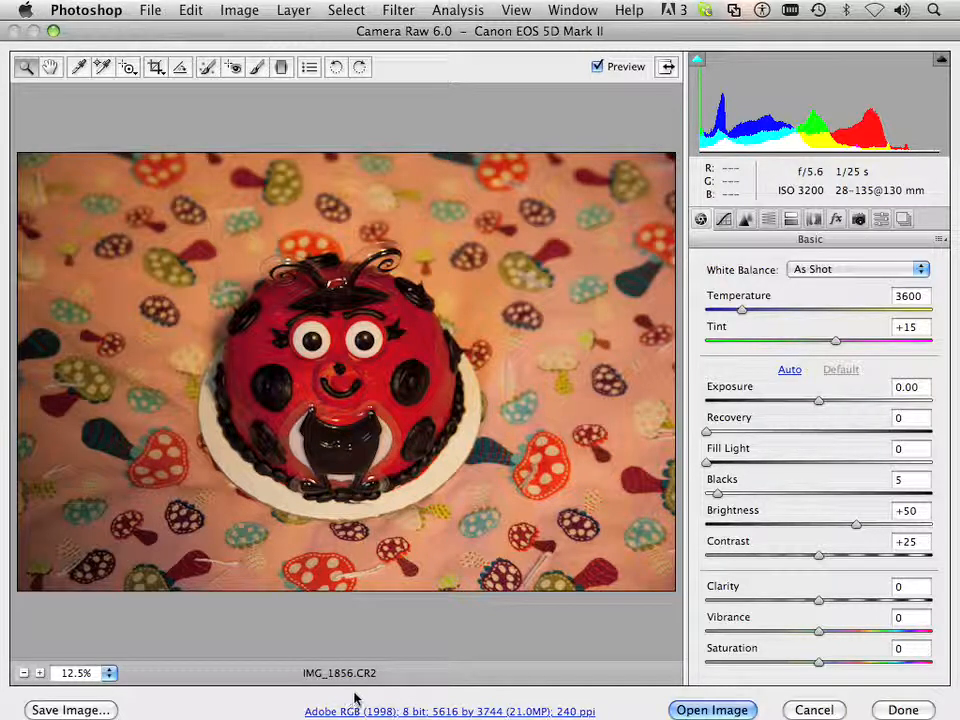
{"action": "mouse_move", "coordinate": [358, 694]}
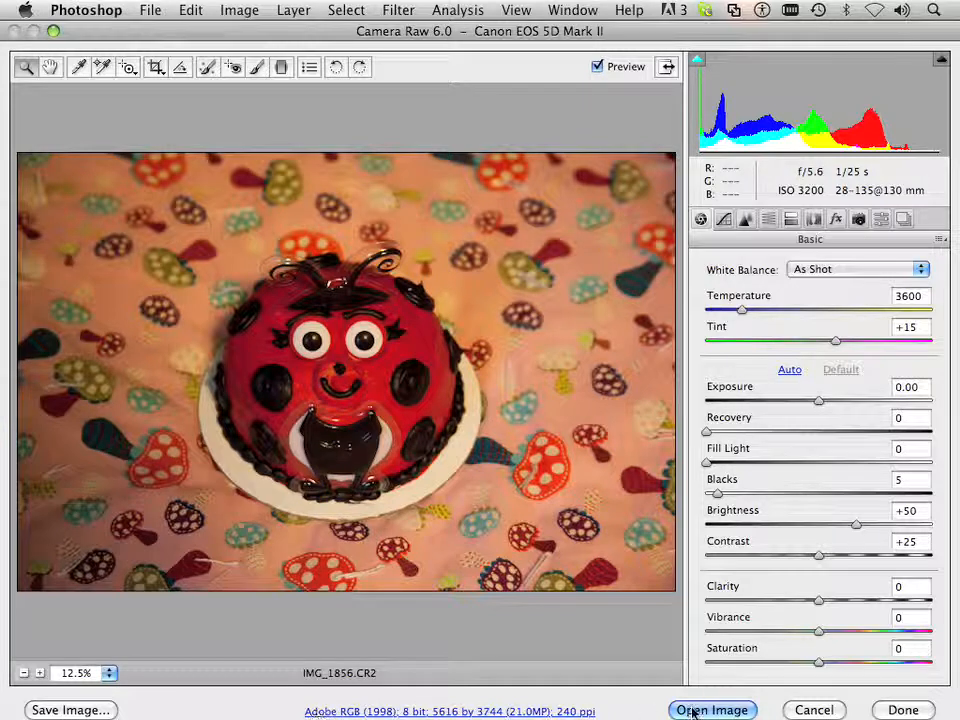
Open the photo as an 8-bit RGB document and review the dark red foreground colour in the Color Picker
{"action": "left_click", "coordinate": [712, 710]}
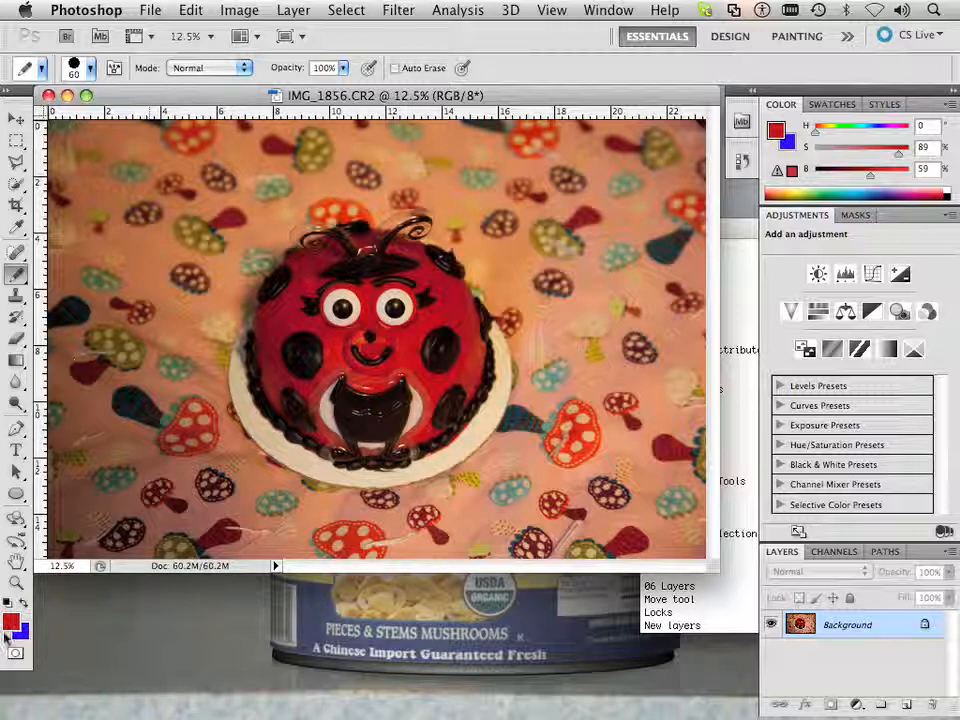
{"action": "left_click", "coordinate": [12, 624]}
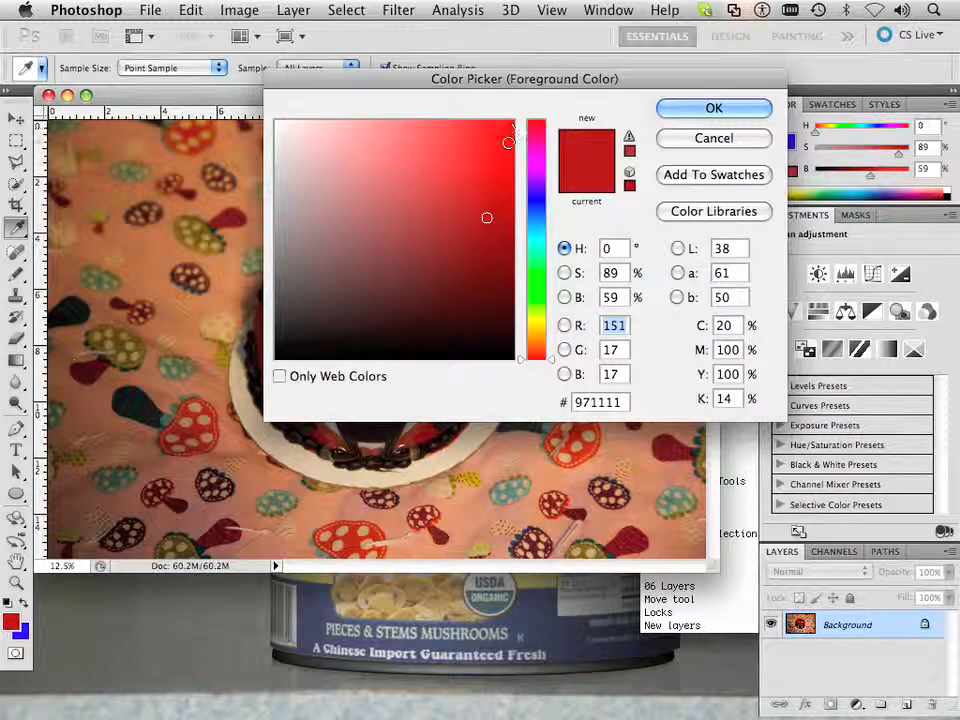
{"action": "left_click", "coordinate": [488, 216]}
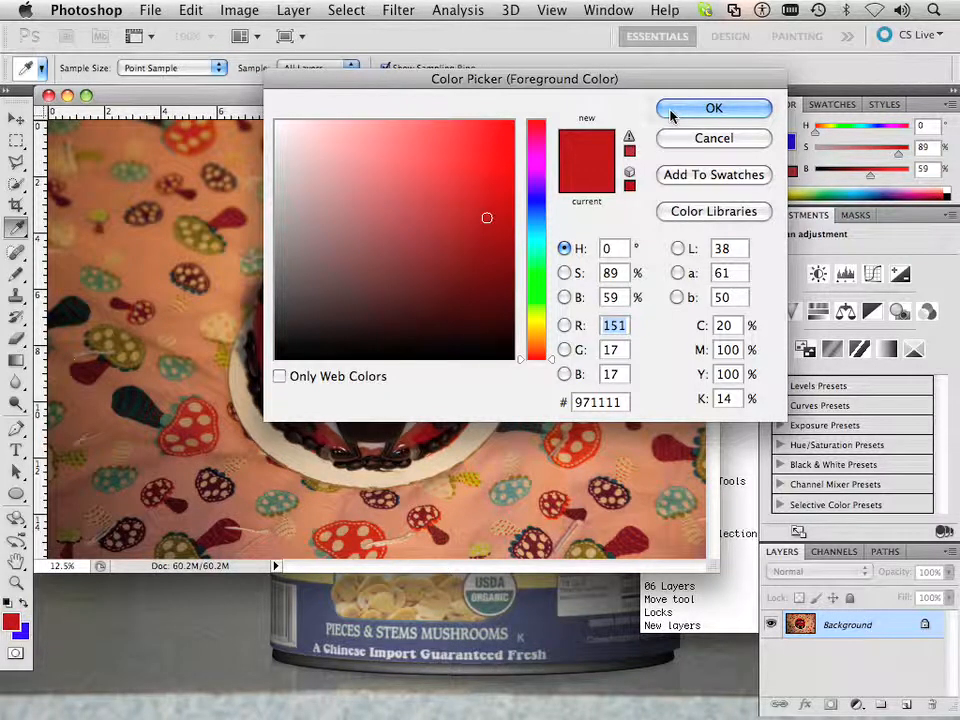
{"action": "left_click", "coordinate": [712, 108]}
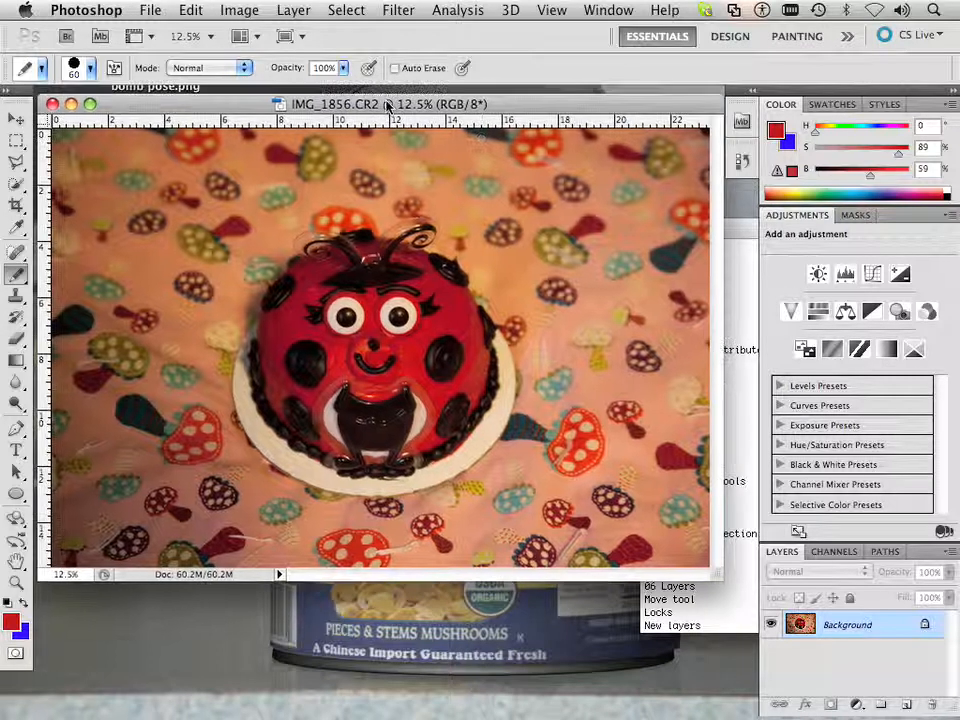
{"action": "left_click", "coordinate": [240, 10]}
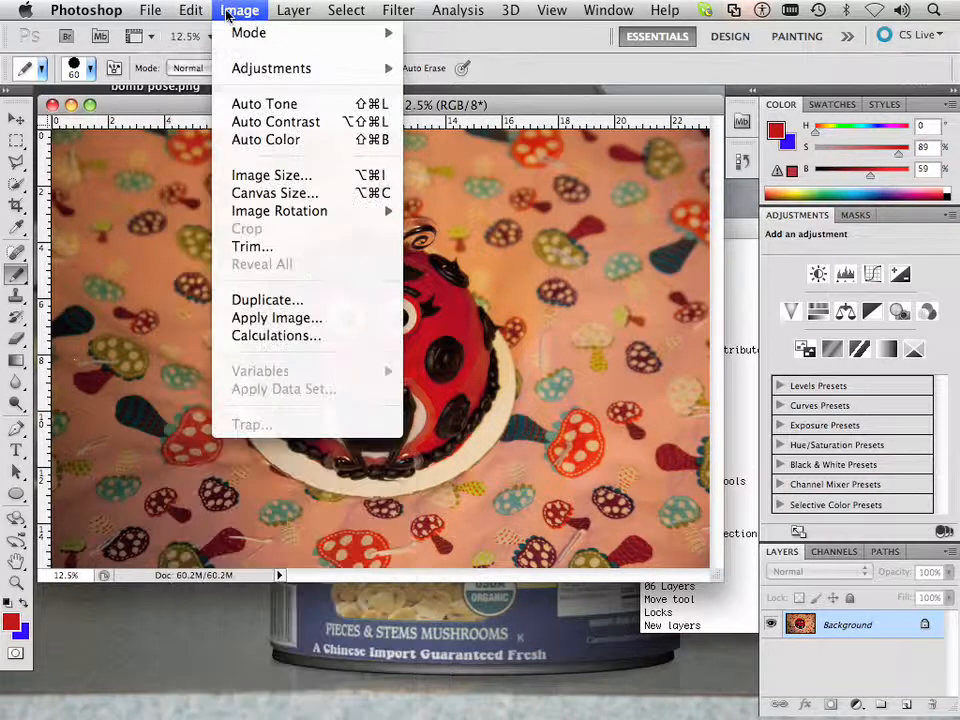
{"action": "mouse_move", "coordinate": [272, 68]}
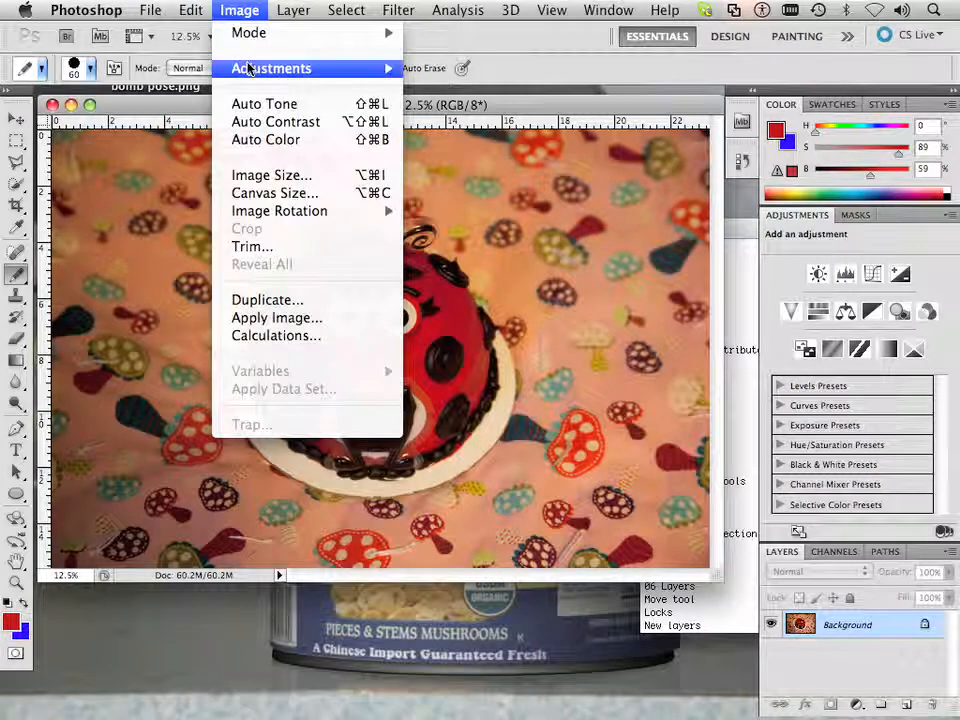
{"action": "left_click", "coordinate": [190, 12]}
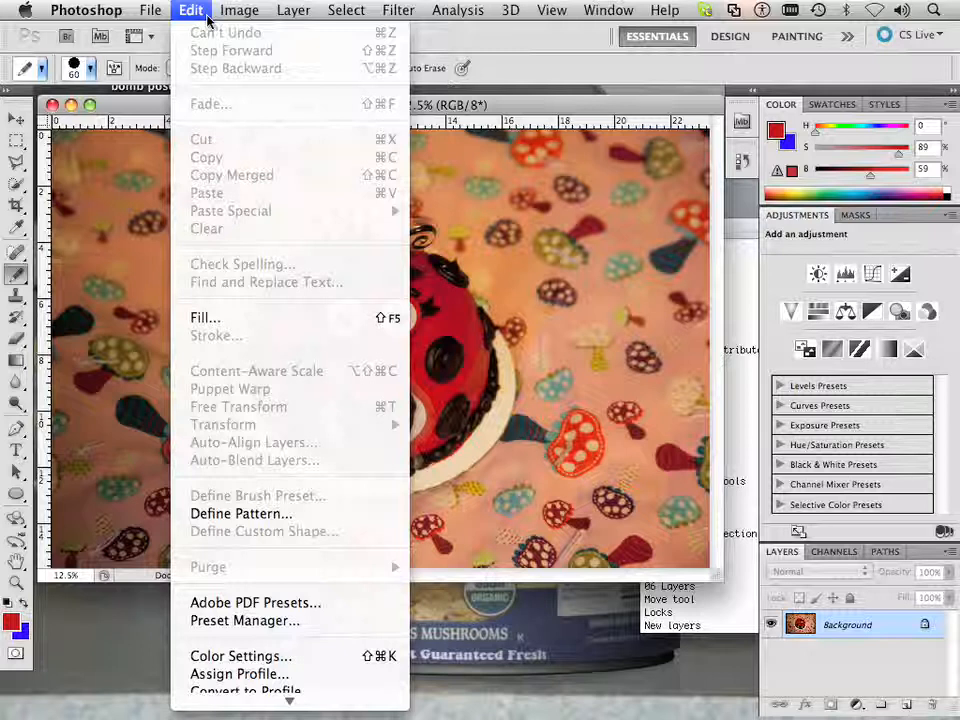
{"action": "mouse_move", "coordinate": [248, 656]}
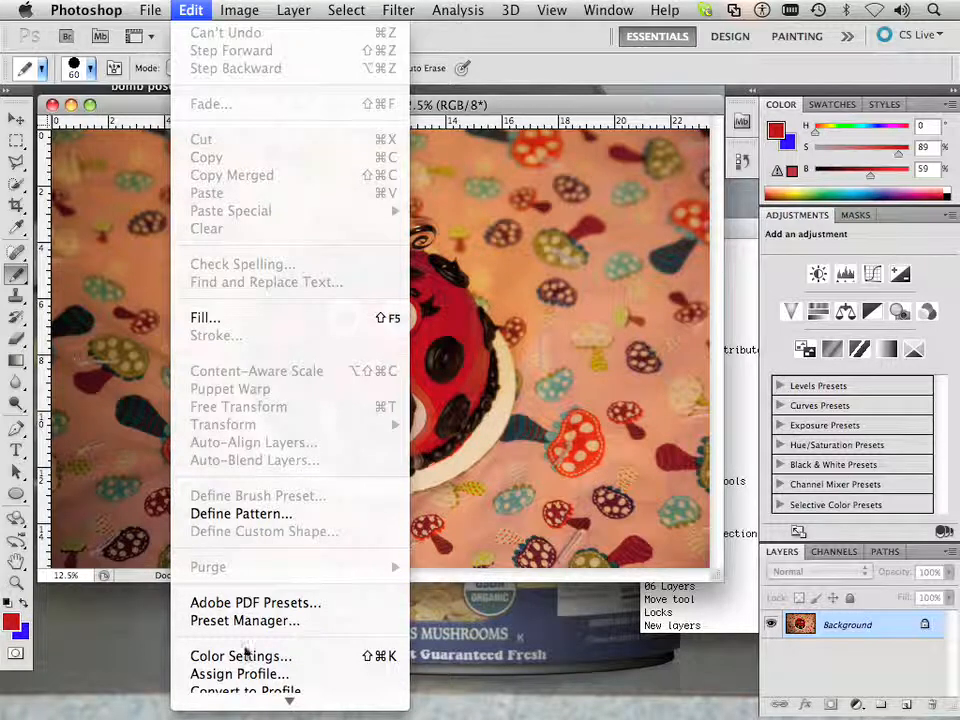
{"action": "left_click", "coordinate": [240, 690]}
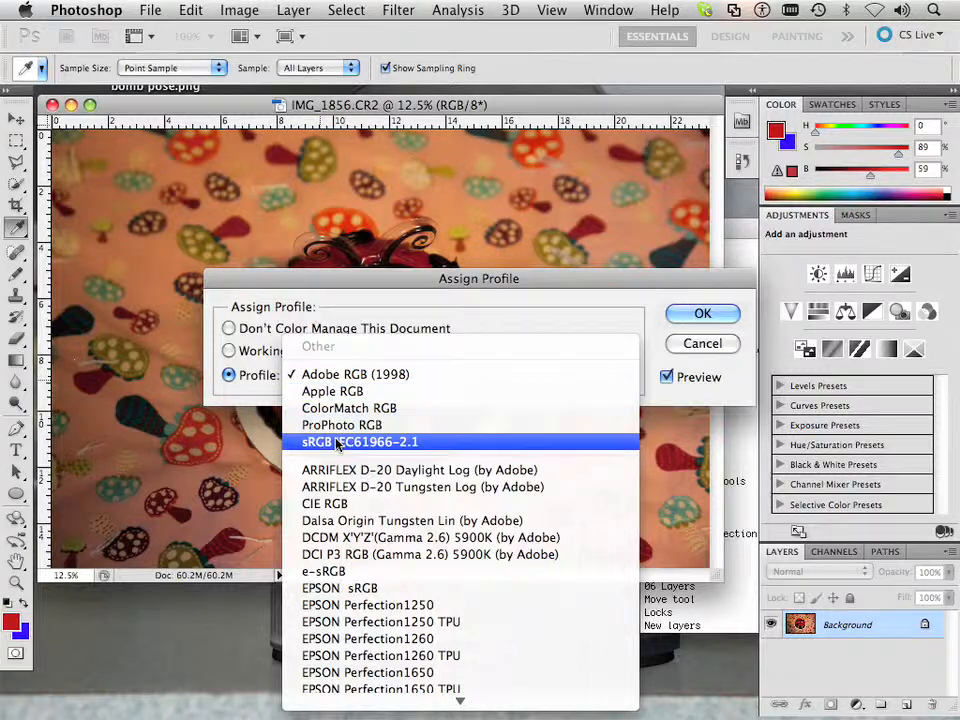
{"action": "left_click", "coordinate": [358, 442]}
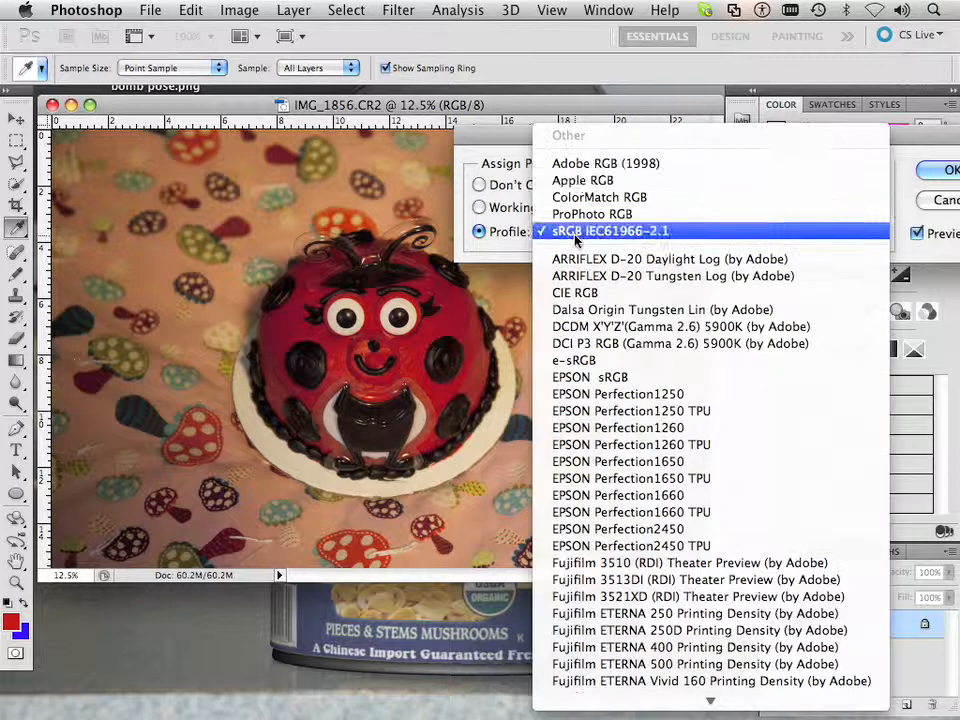
{"action": "left_click", "coordinate": [608, 232]}
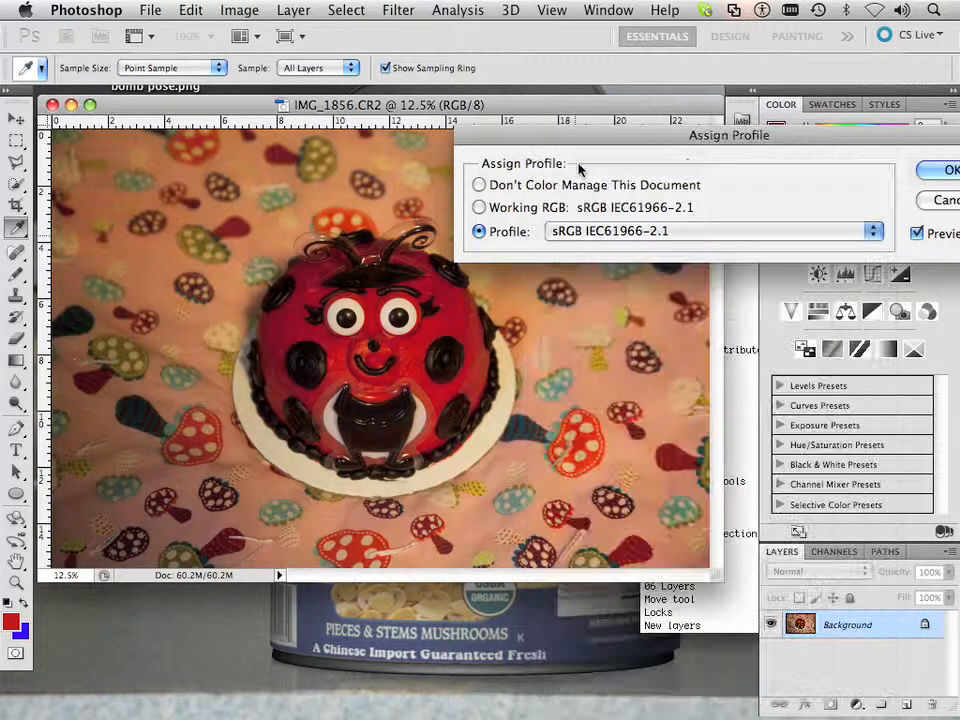
{"action": "left_click", "coordinate": [710, 232]}
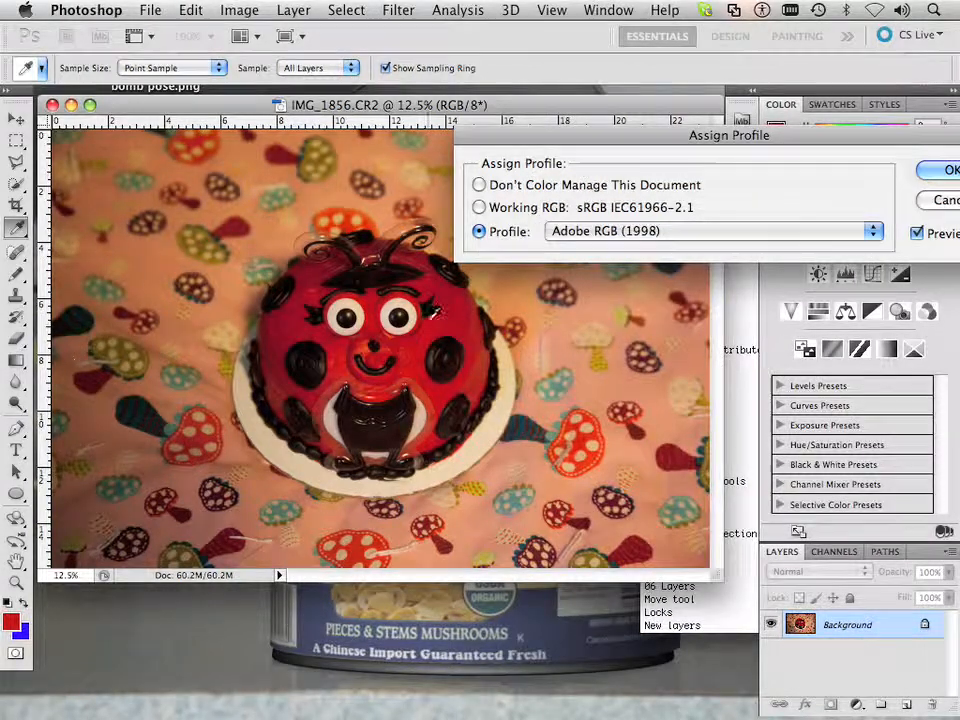
{"action": "left_click", "coordinate": [710, 232]}
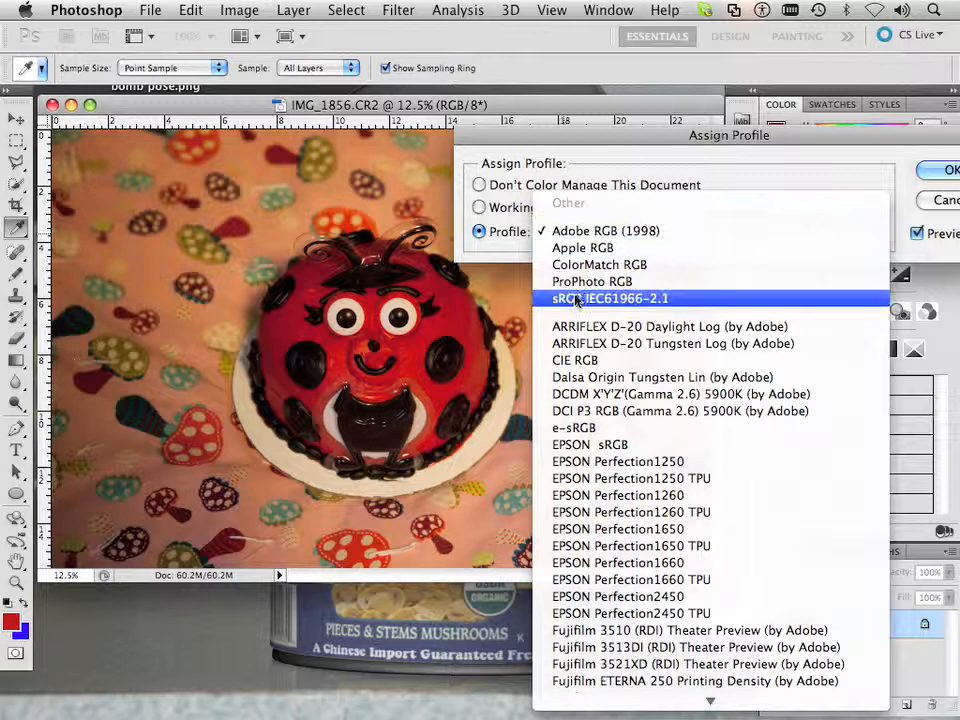
{"action": "left_click", "coordinate": [610, 298]}
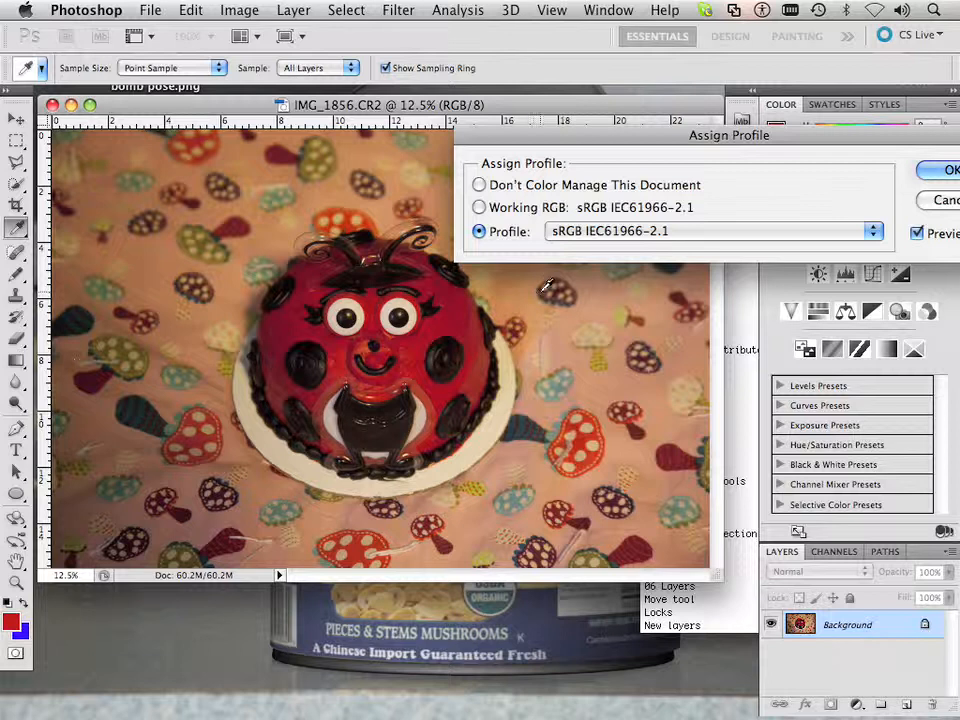
{"action": "left_click", "coordinate": [710, 232]}
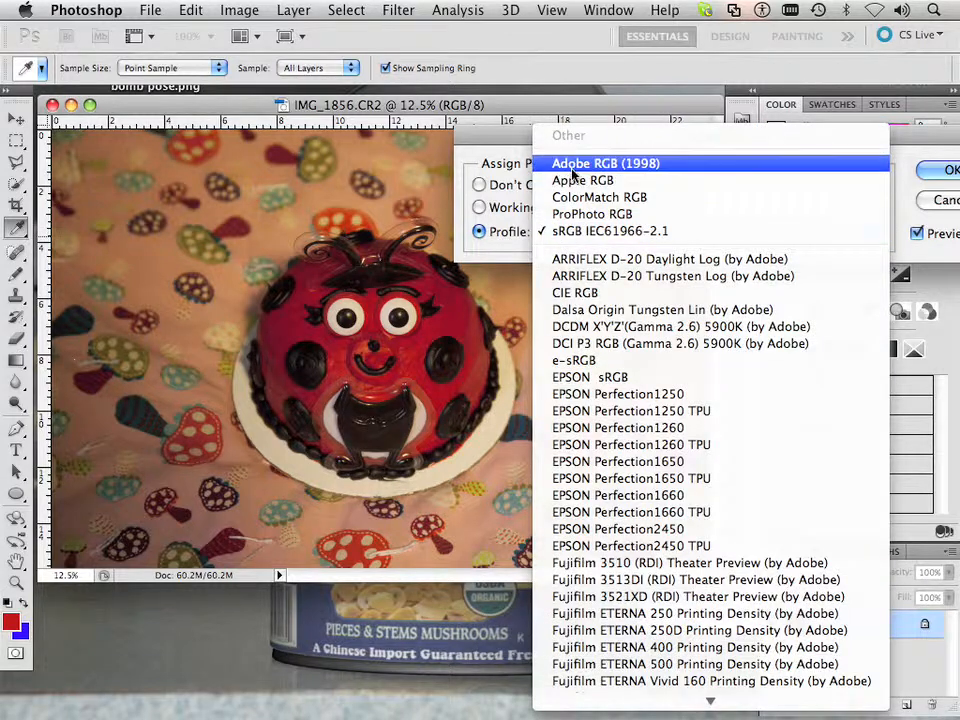
{"action": "left_click", "coordinate": [604, 164]}
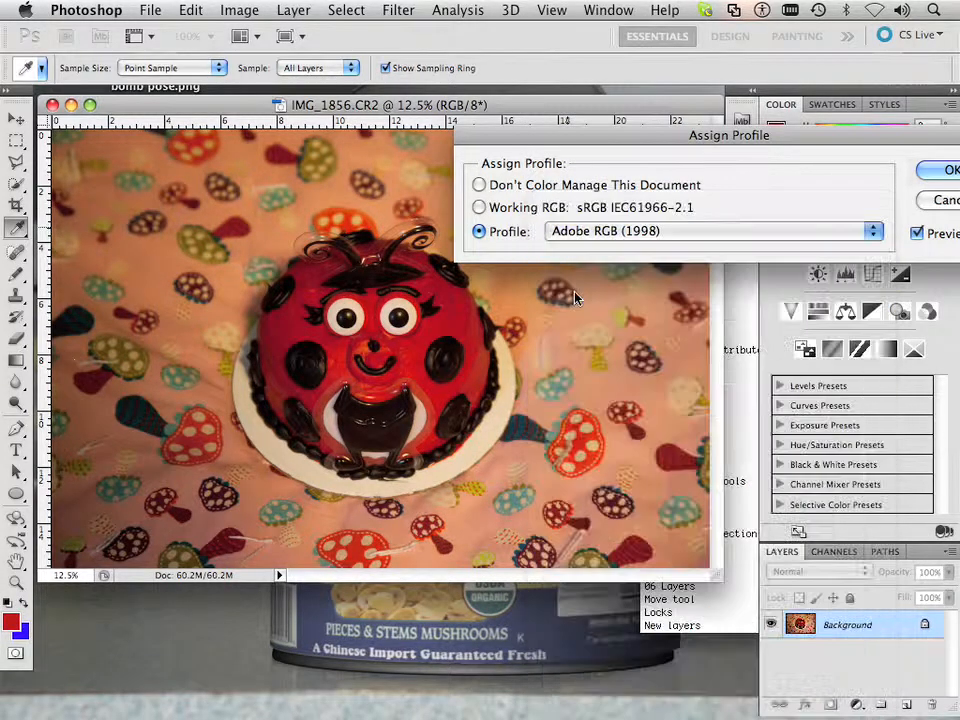
{"action": "left_click", "coordinate": [710, 232]}
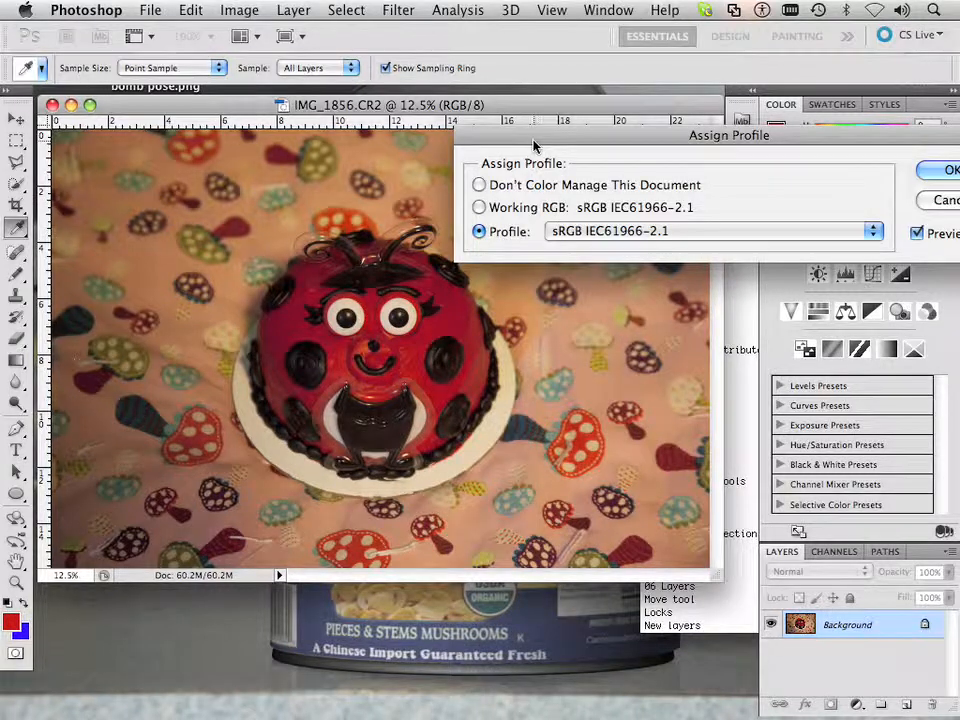
{"action": "left_click", "coordinate": [710, 232]}
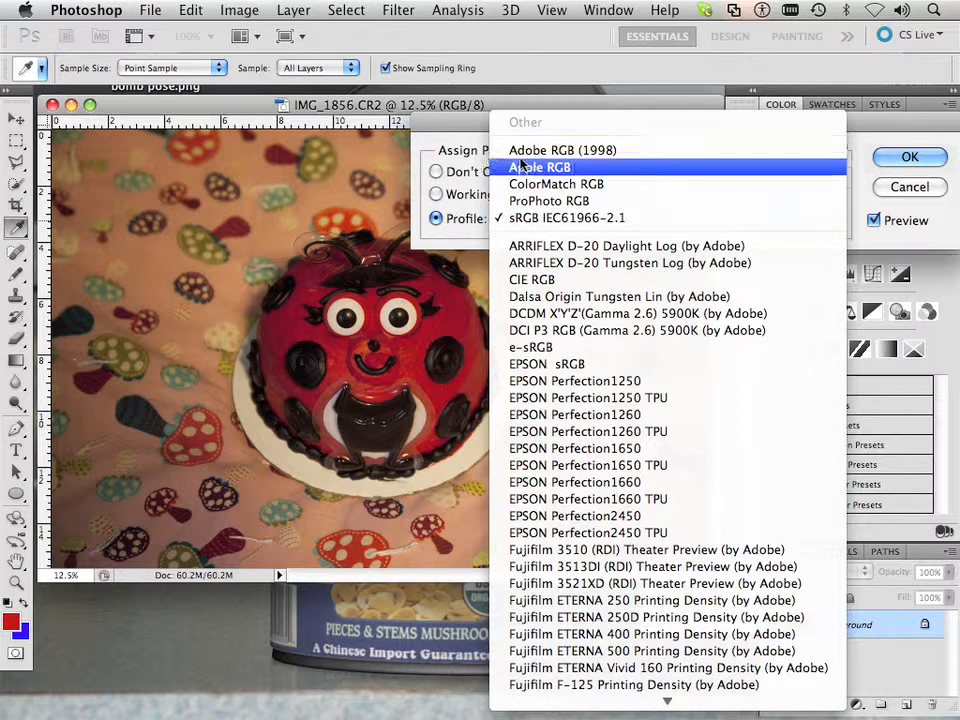
{"action": "left_click", "coordinate": [560, 150]}
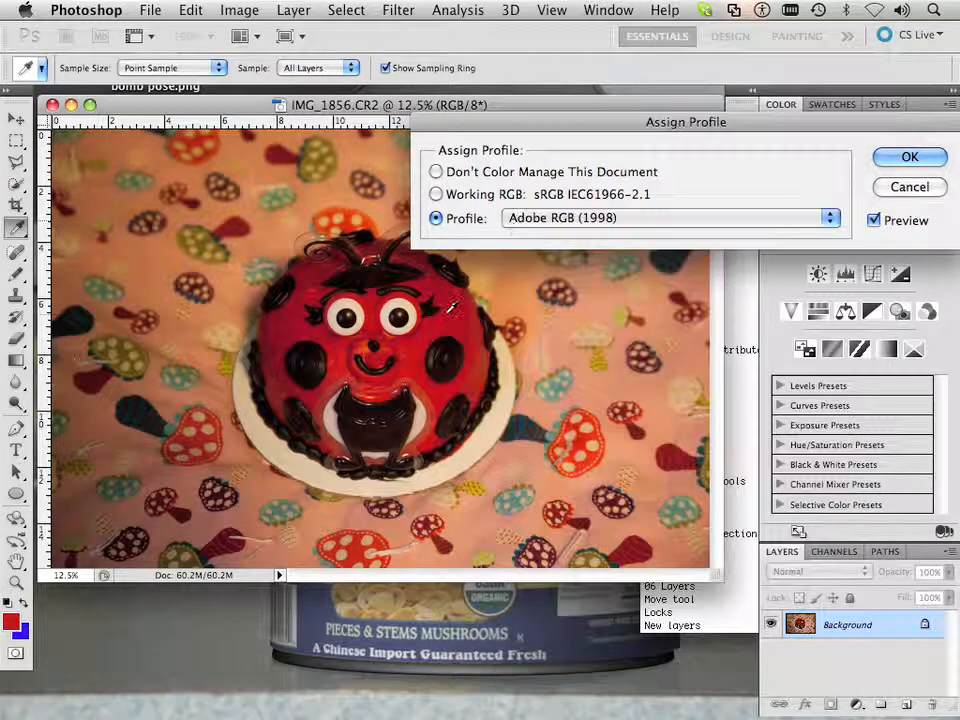
Choose EPSON sRGB from the Assign Profile list and confirm the assignment
{"action": "left_click", "coordinate": [664, 218]}
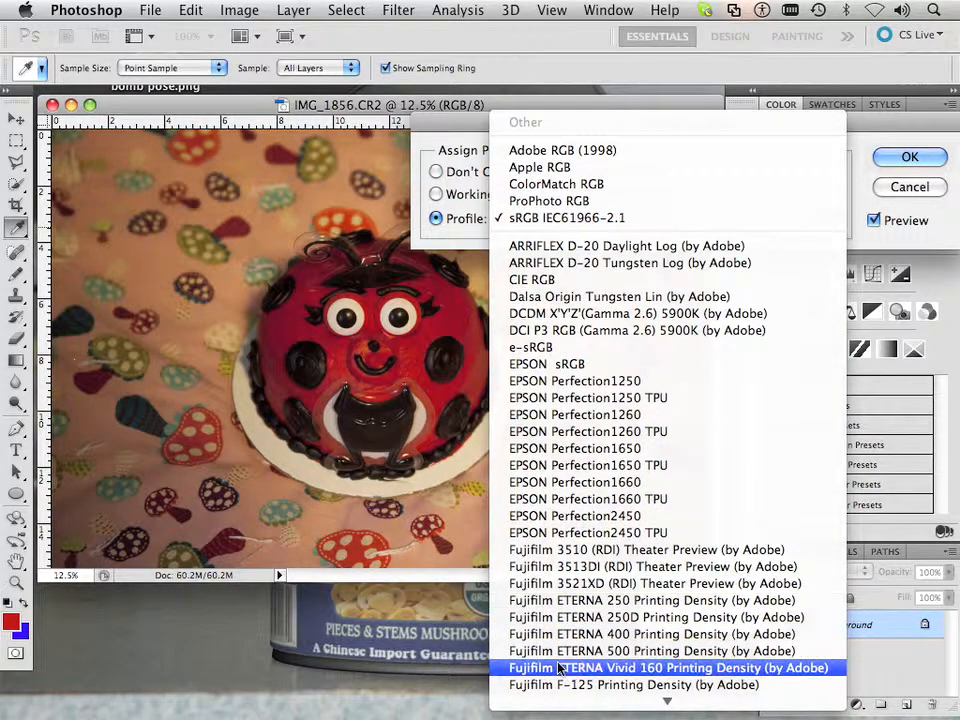
{"action": "scroll", "scroll_direction": "down", "scroll_amount": 3}
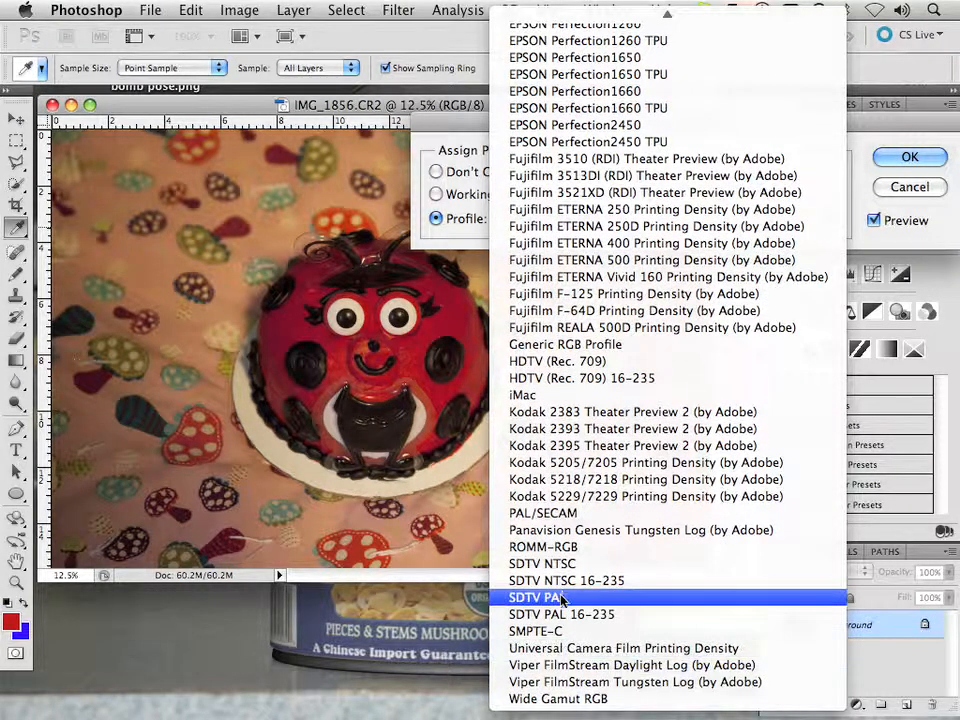
{"action": "mouse_move", "coordinate": [544, 548]}
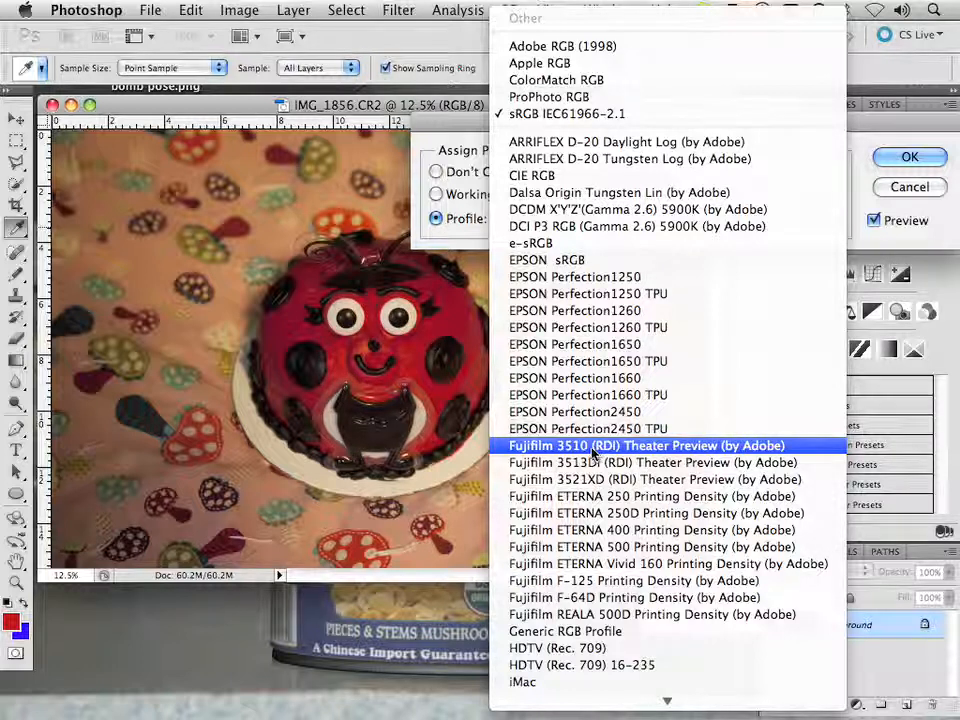
{"action": "mouse_move", "coordinate": [540, 244]}
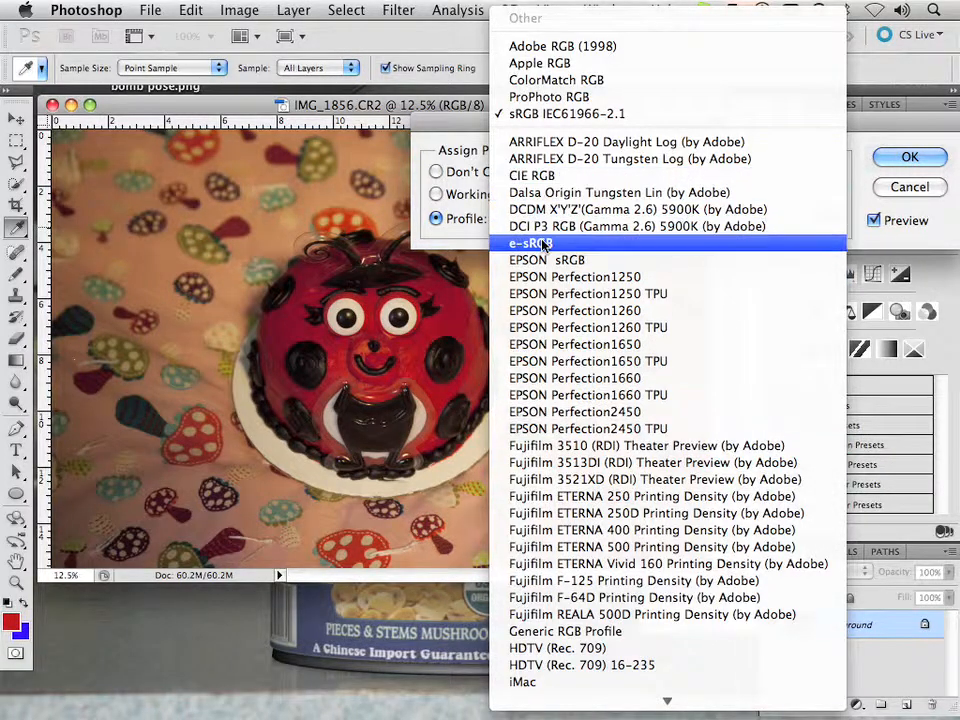
{"action": "left_click", "coordinate": [548, 260]}
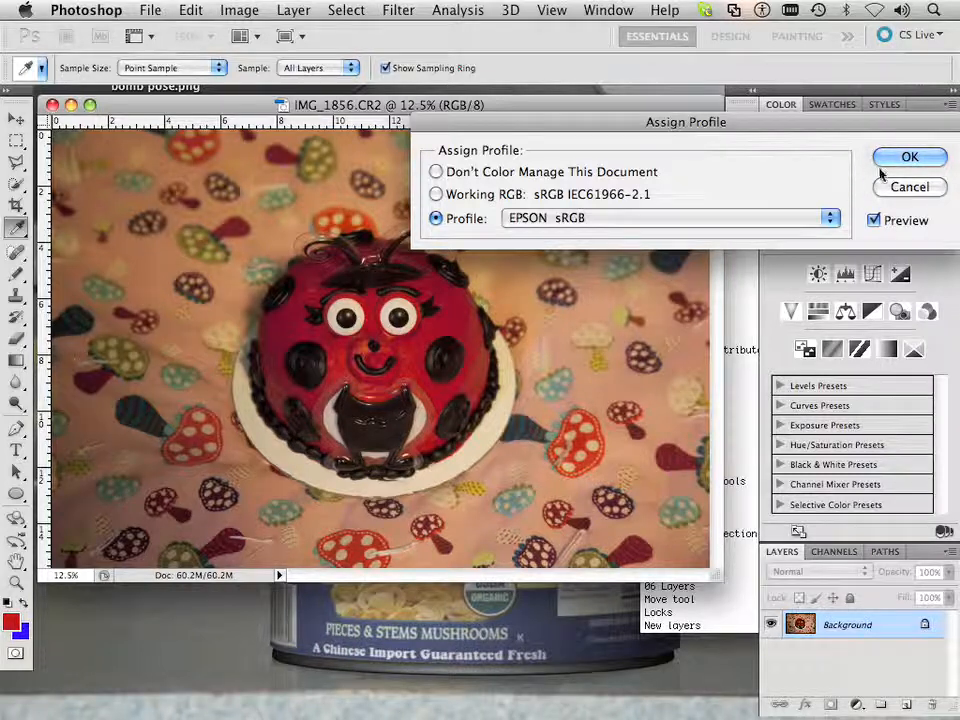
{"action": "left_click", "coordinate": [908, 156]}
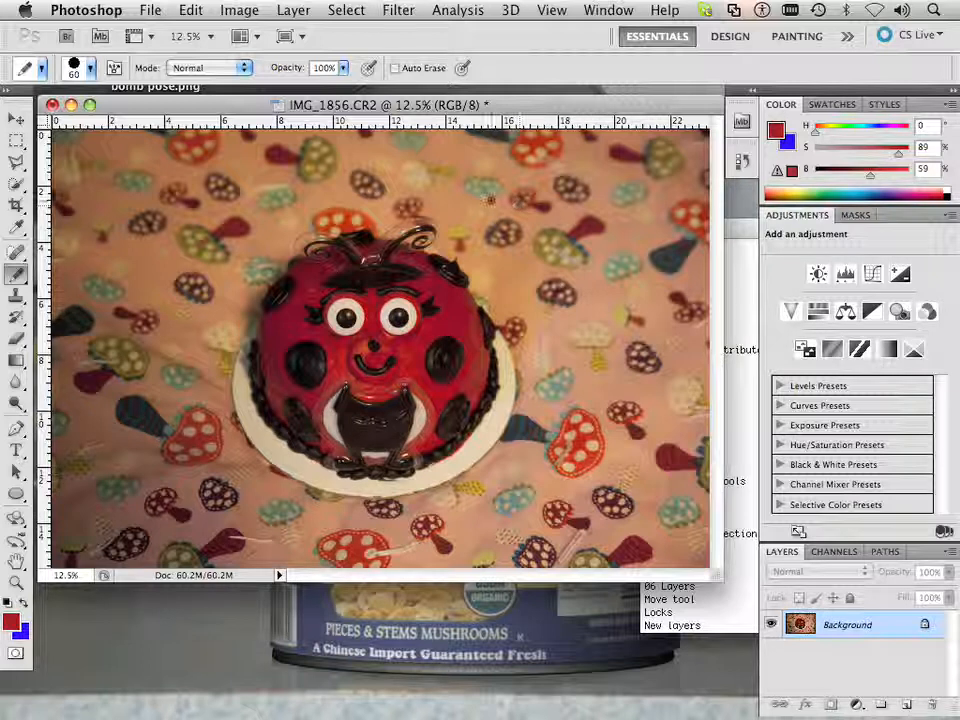
Browse the Image and Edit menus, ending on the File menu
{"action": "left_click", "coordinate": [238, 10]}
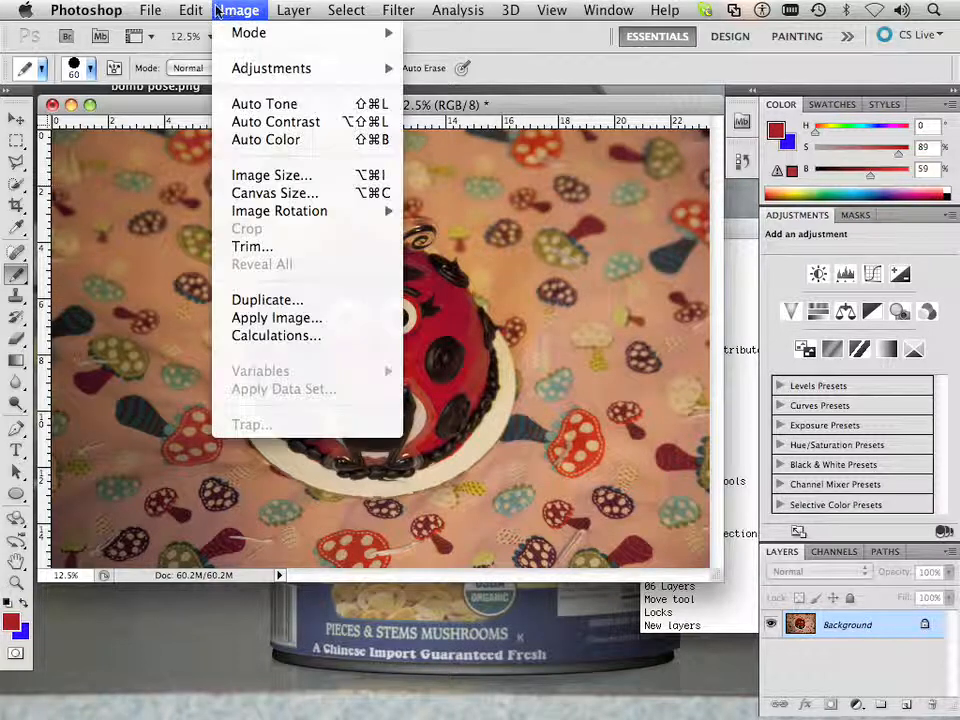
{"action": "left_click", "coordinate": [190, 10]}
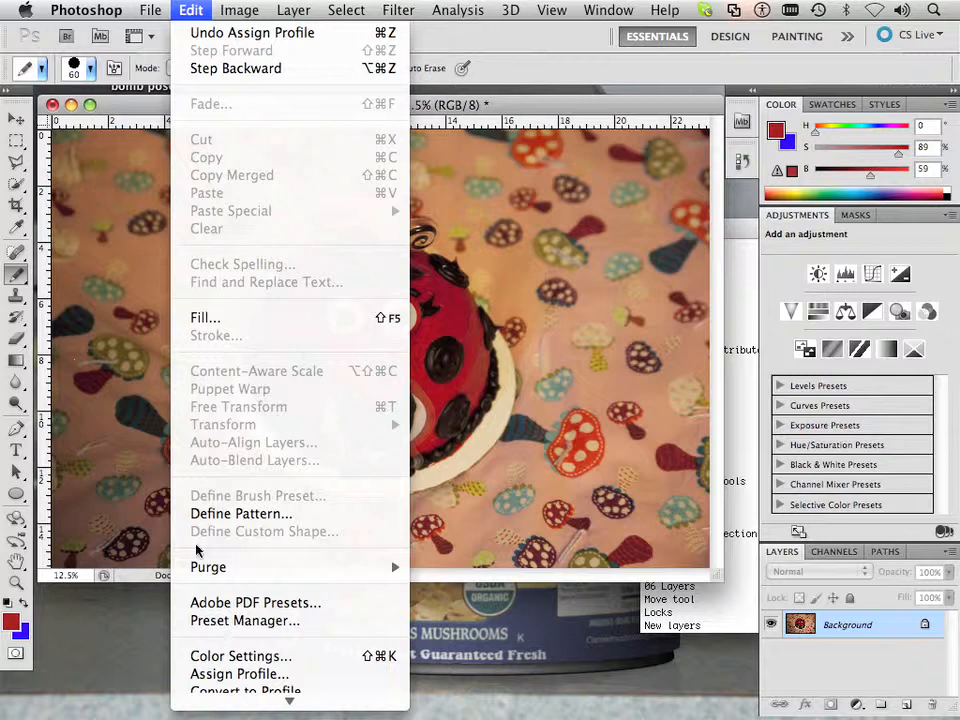
{"action": "left_click", "coordinate": [152, 10]}
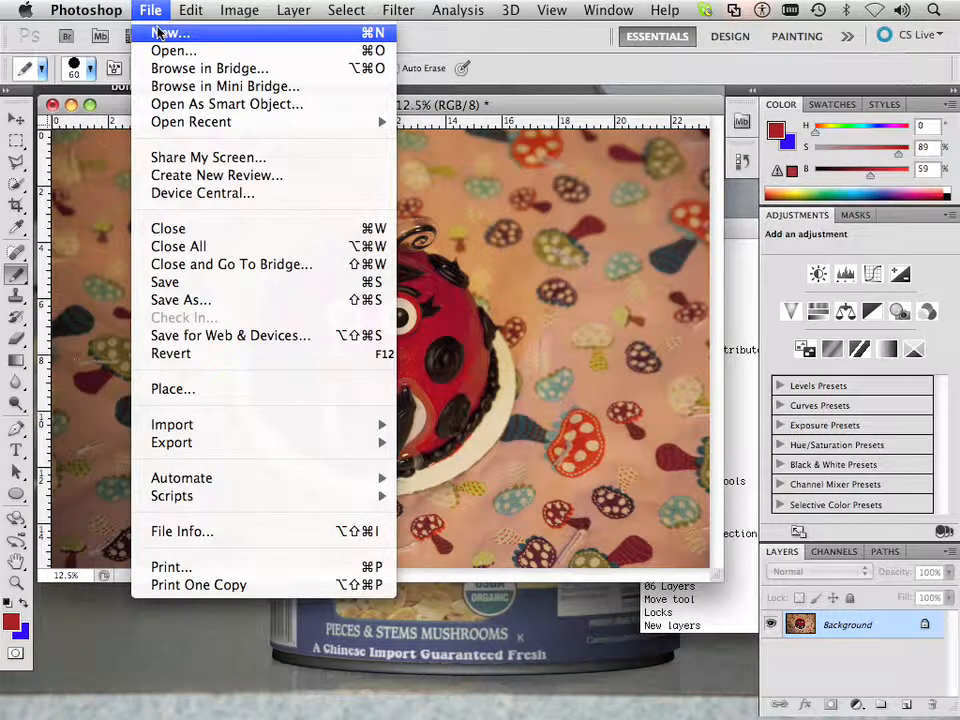
{"action": "left_click", "coordinate": [170, 32]}
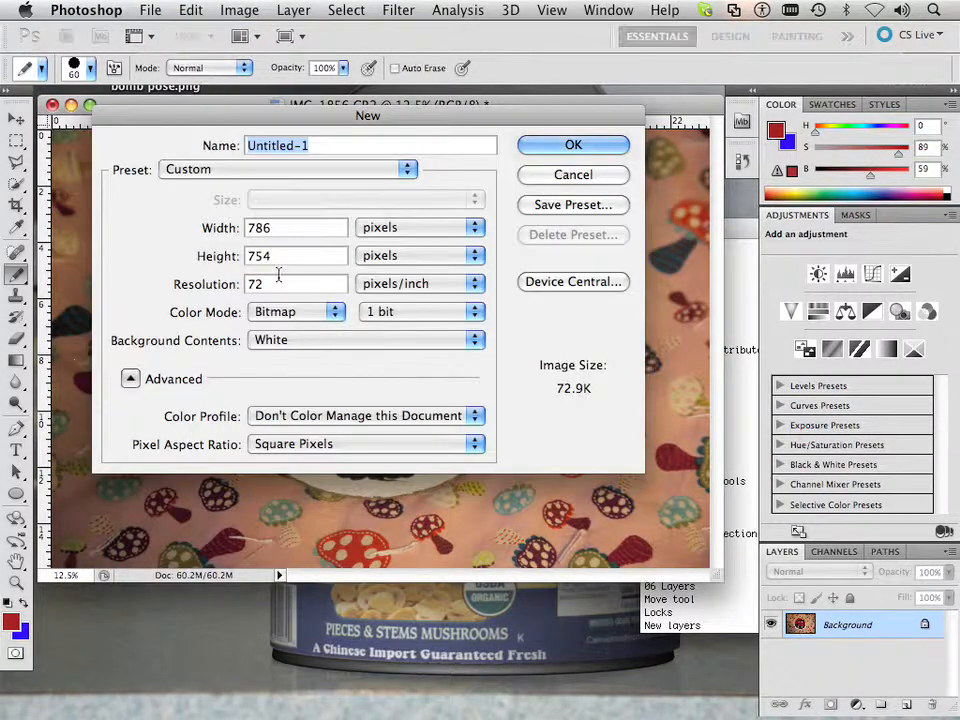
{"action": "left_click", "coordinate": [364, 416]}
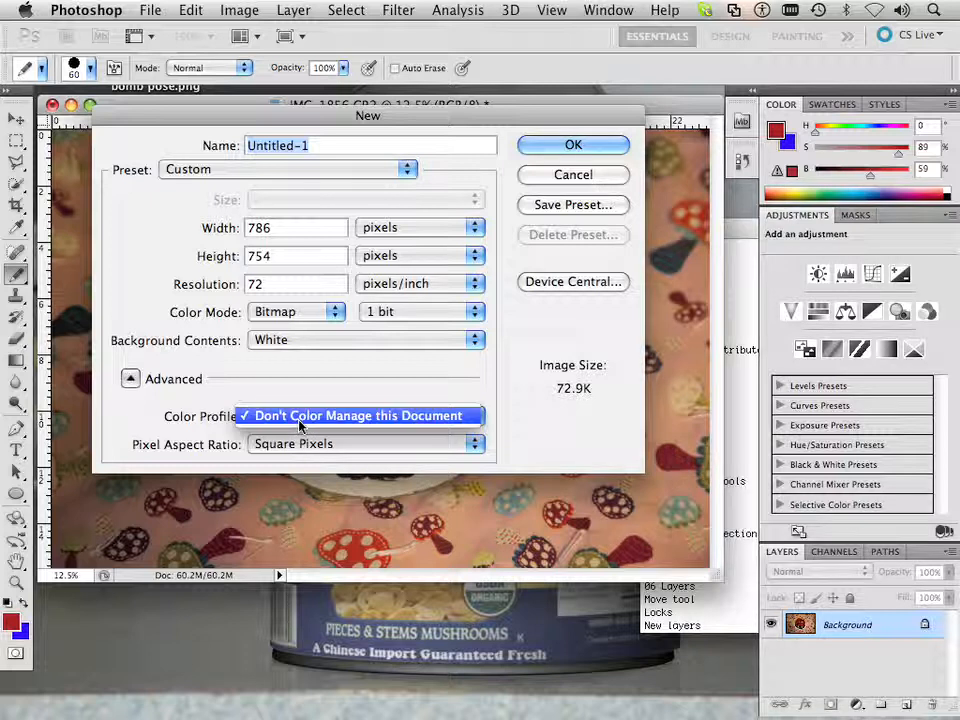
{"action": "left_click", "coordinate": [356, 414]}
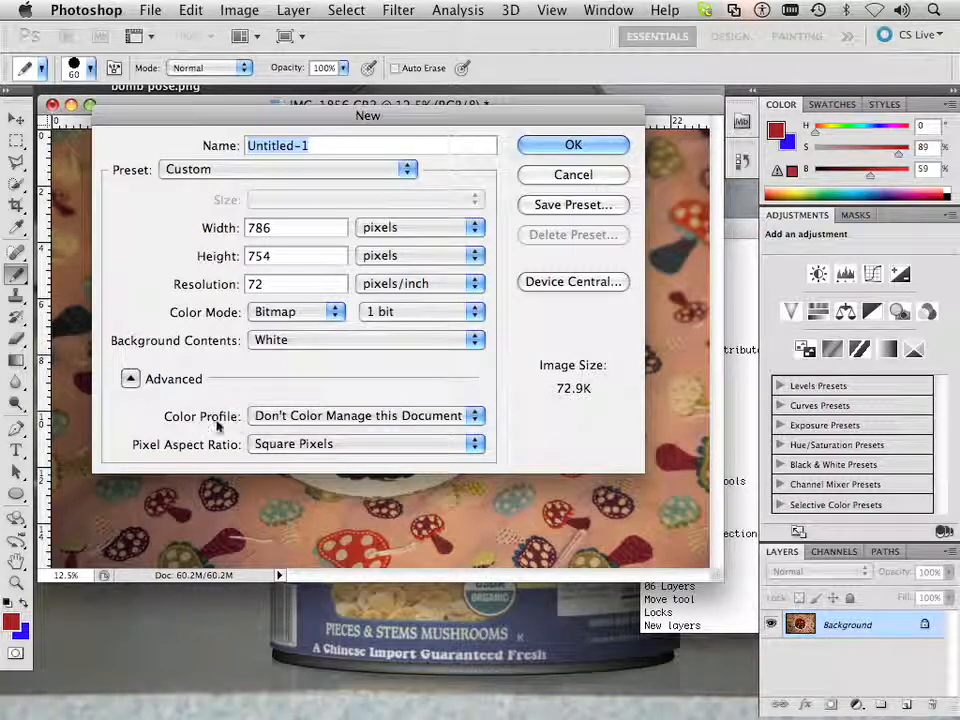
{"action": "mouse_move", "coordinate": [264, 428]}
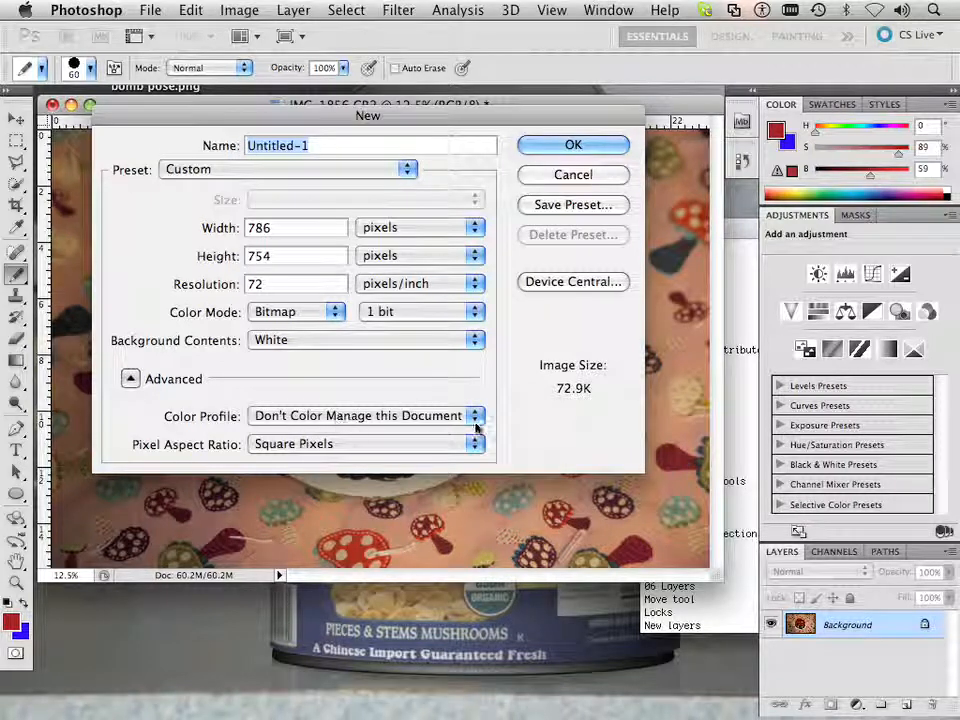
{"action": "left_click", "coordinate": [572, 174]}
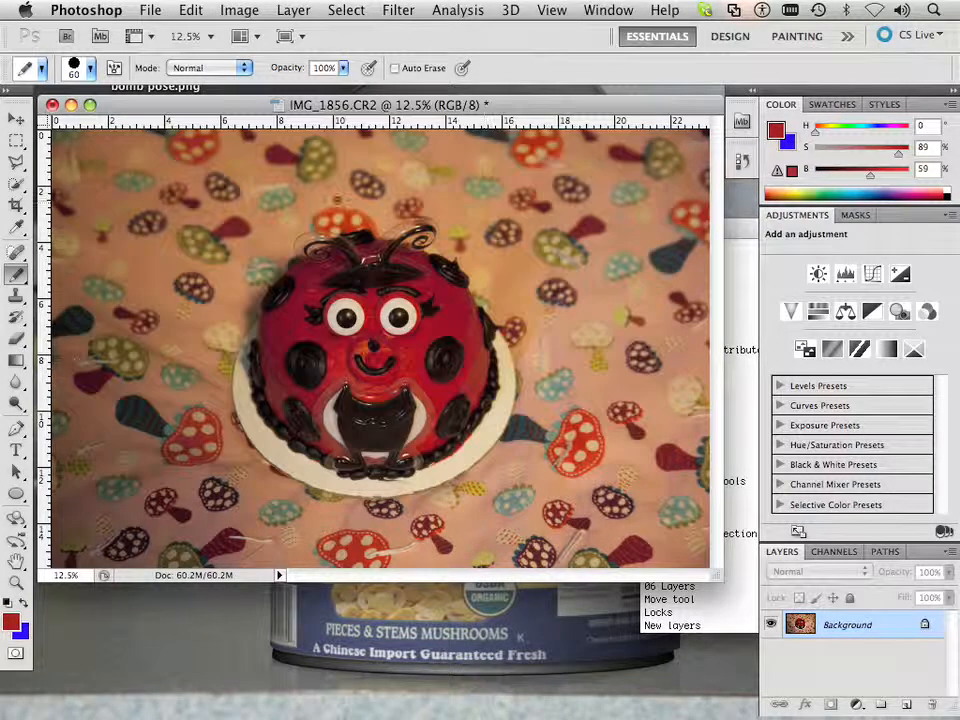
{"action": "left_click", "coordinate": [190, 10]}
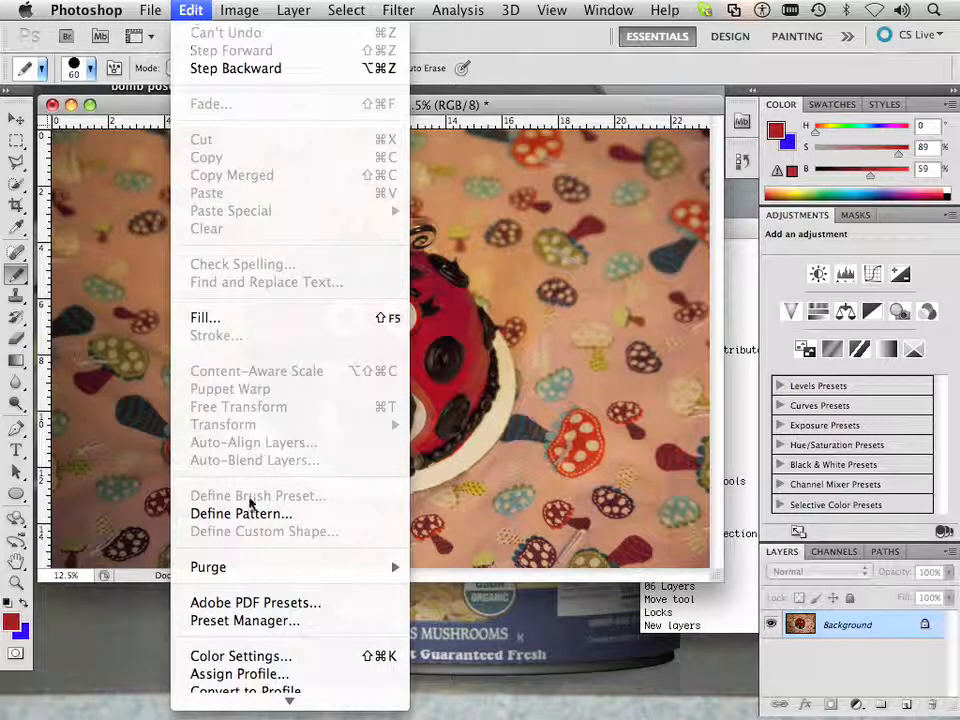
{"action": "mouse_move", "coordinate": [240, 608]}
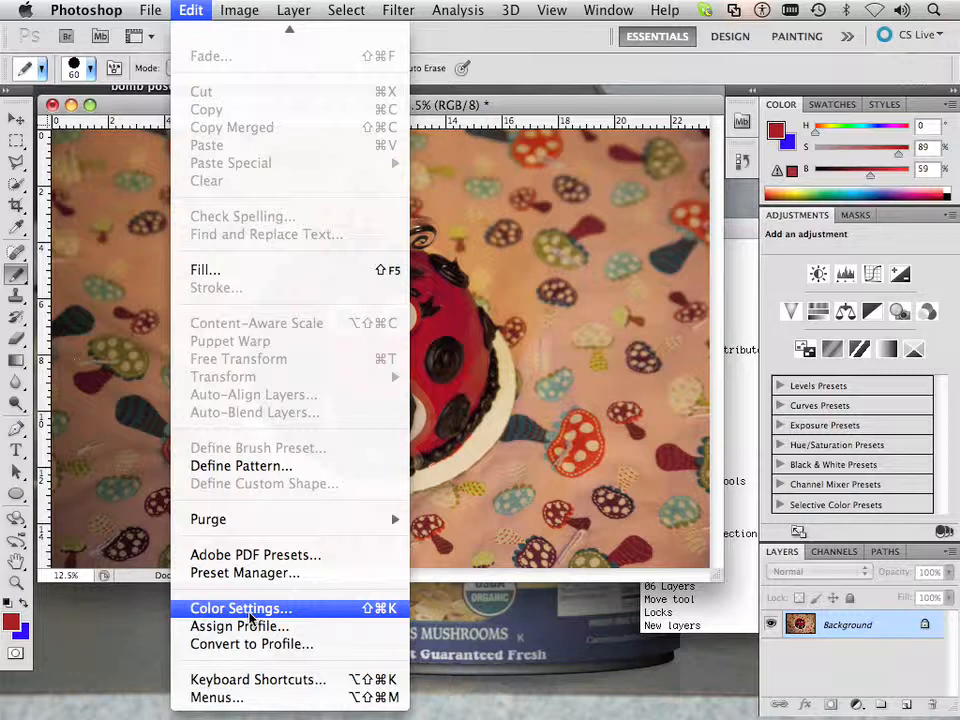
{"action": "left_click", "coordinate": [240, 608]}
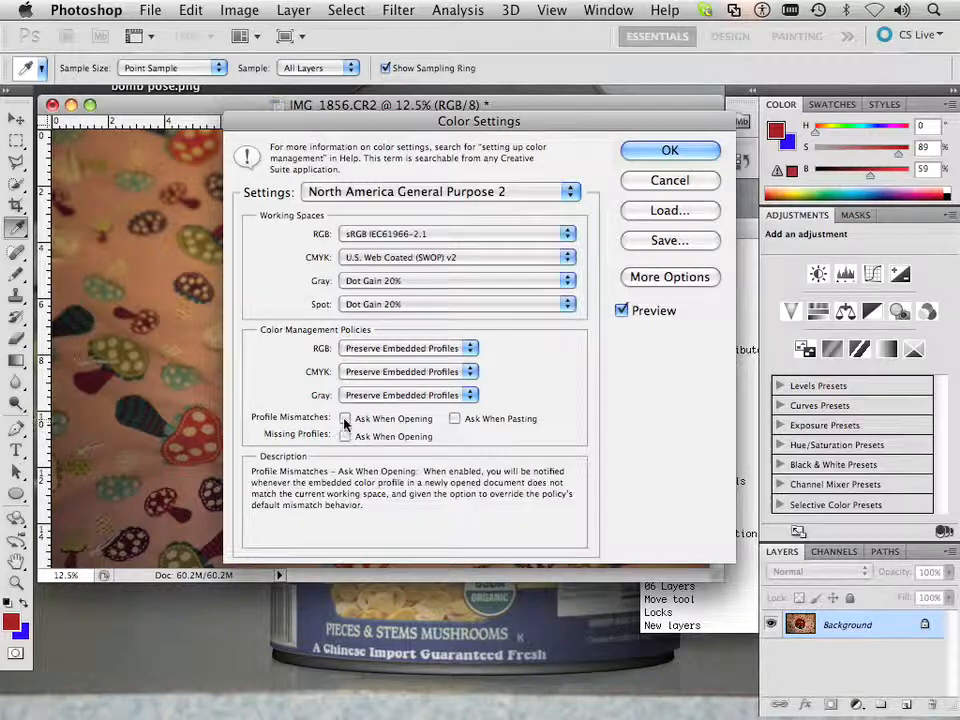
{"action": "left_click", "coordinate": [344, 418]}
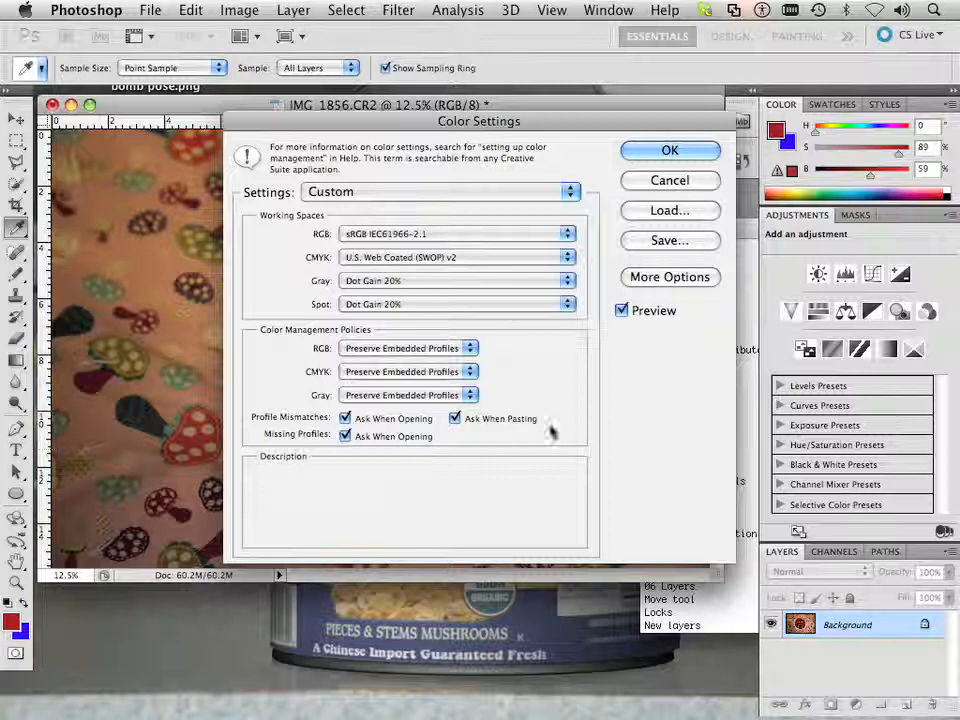
{"action": "left_click", "coordinate": [670, 150]}
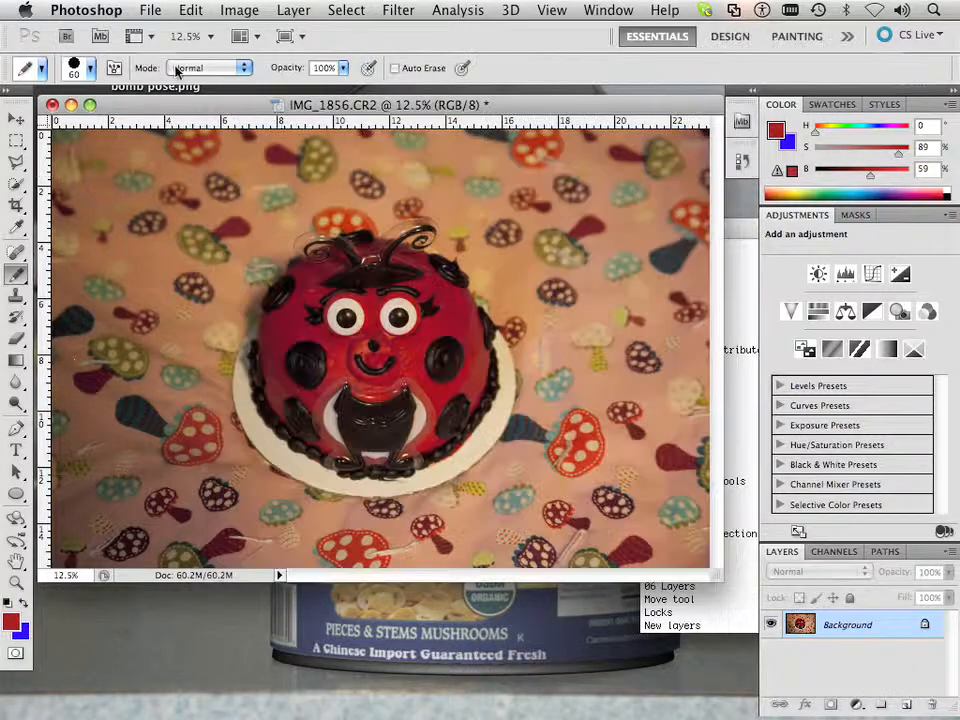
Set the Color Settings RGB working space to Adobe RGB (1998) and confirm
{"action": "left_click", "coordinate": [152, 10]}
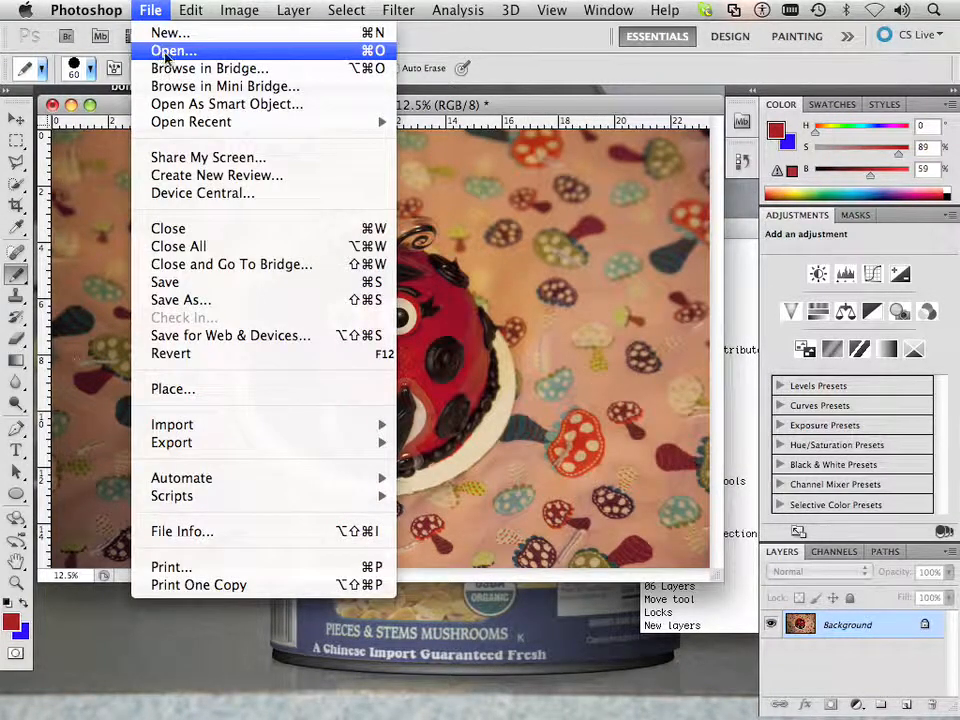
{"action": "left_click", "coordinate": [172, 52]}
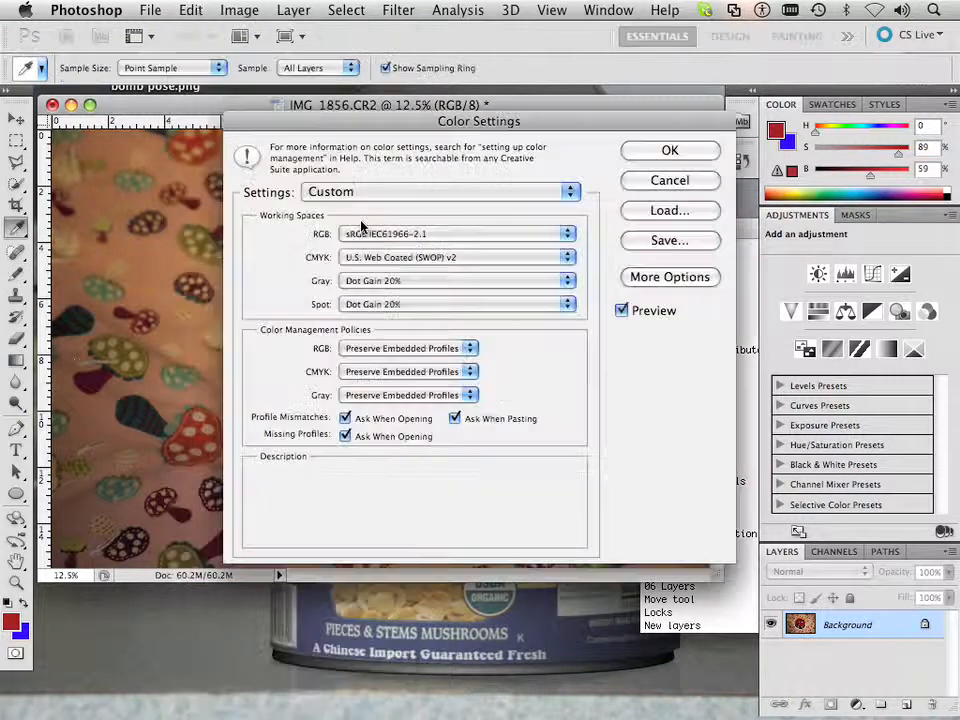
{"action": "left_click", "coordinate": [458, 232]}
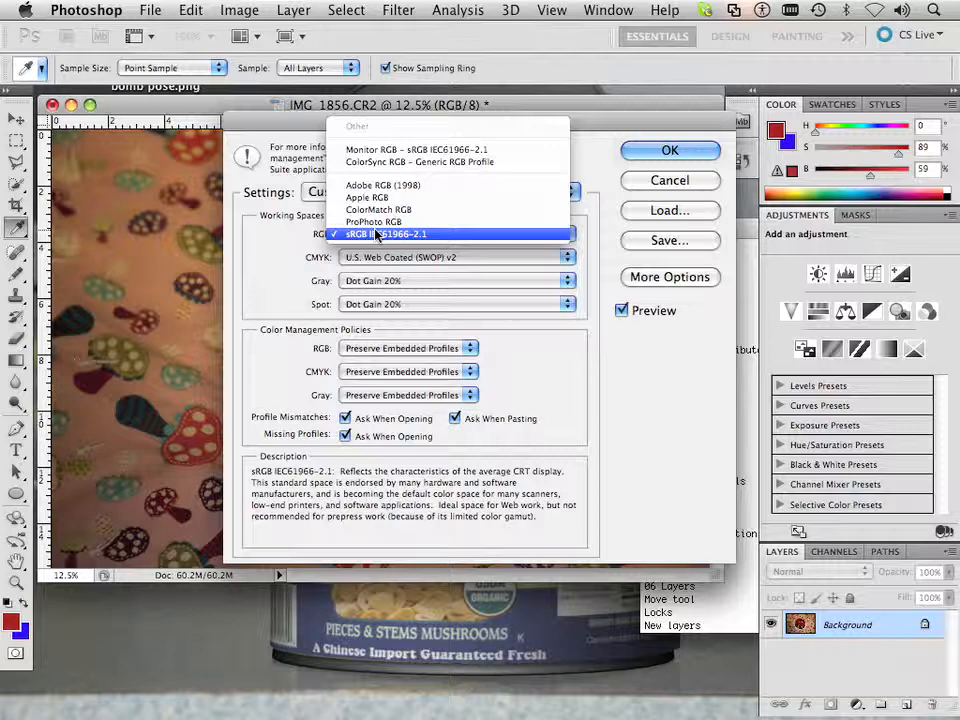
{"action": "mouse_move", "coordinate": [384, 184]}
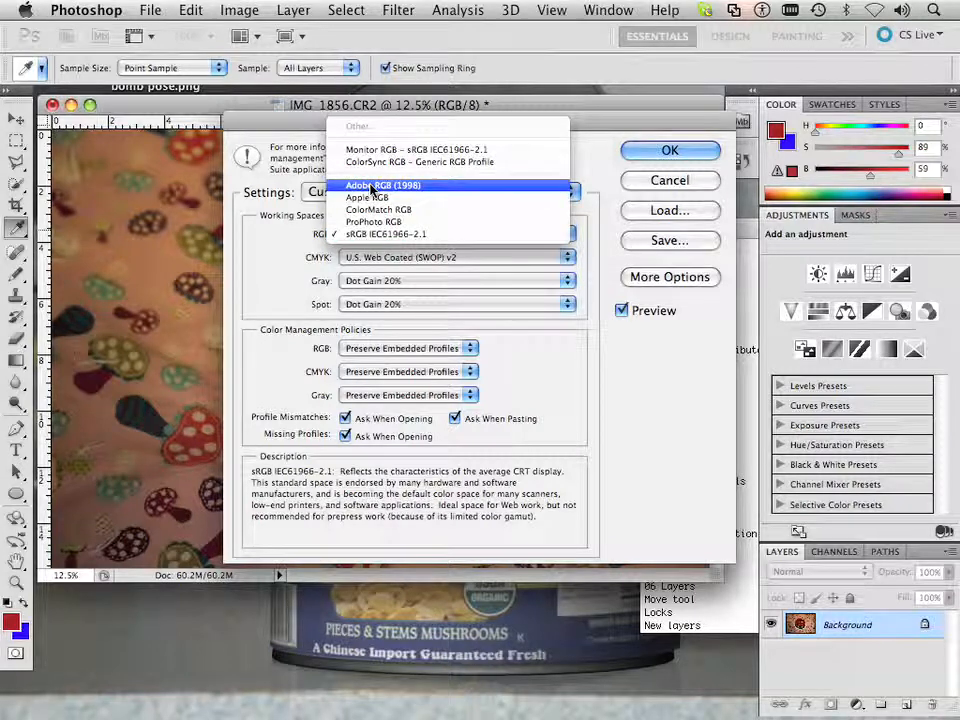
{"action": "left_click", "coordinate": [382, 184]}
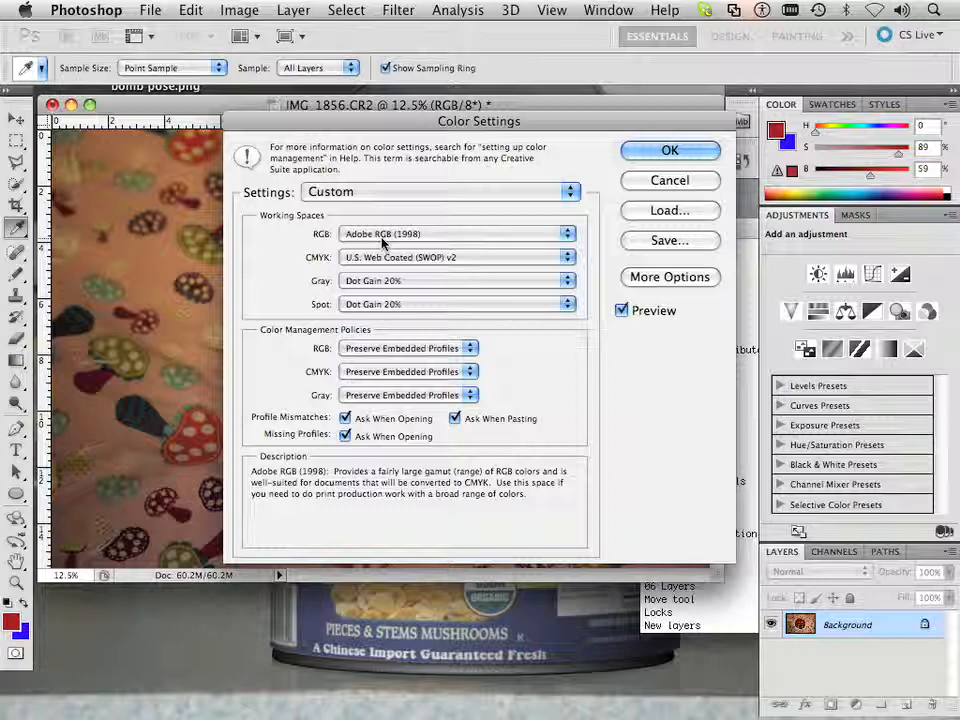
{"action": "left_click", "coordinate": [670, 150]}
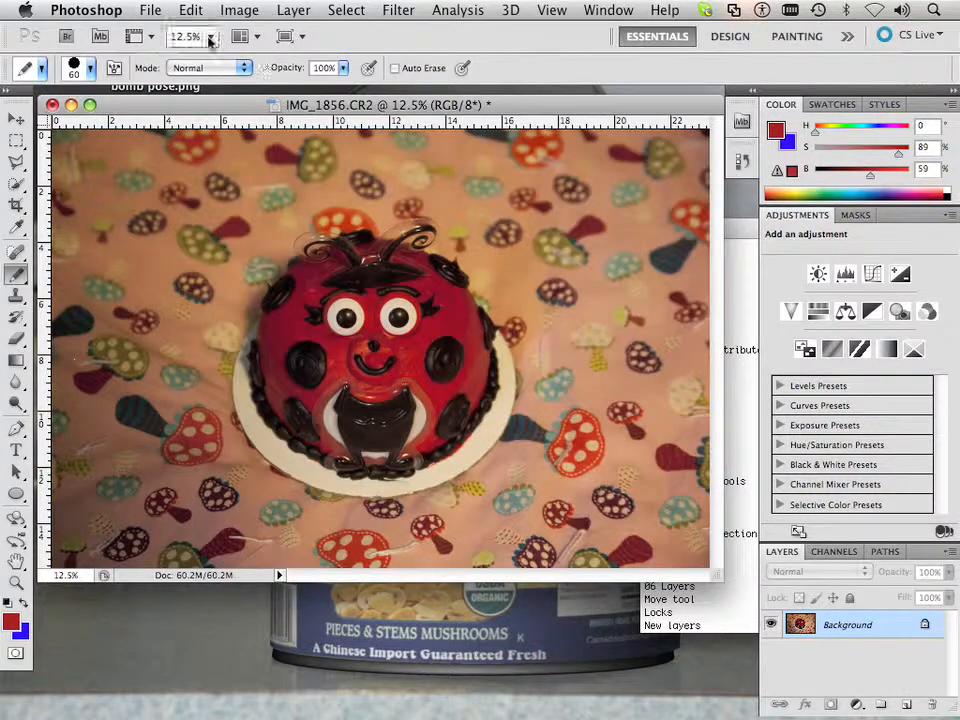
Start opening a file, then abandon it without choosing one
{"action": "left_click", "coordinate": [150, 10]}
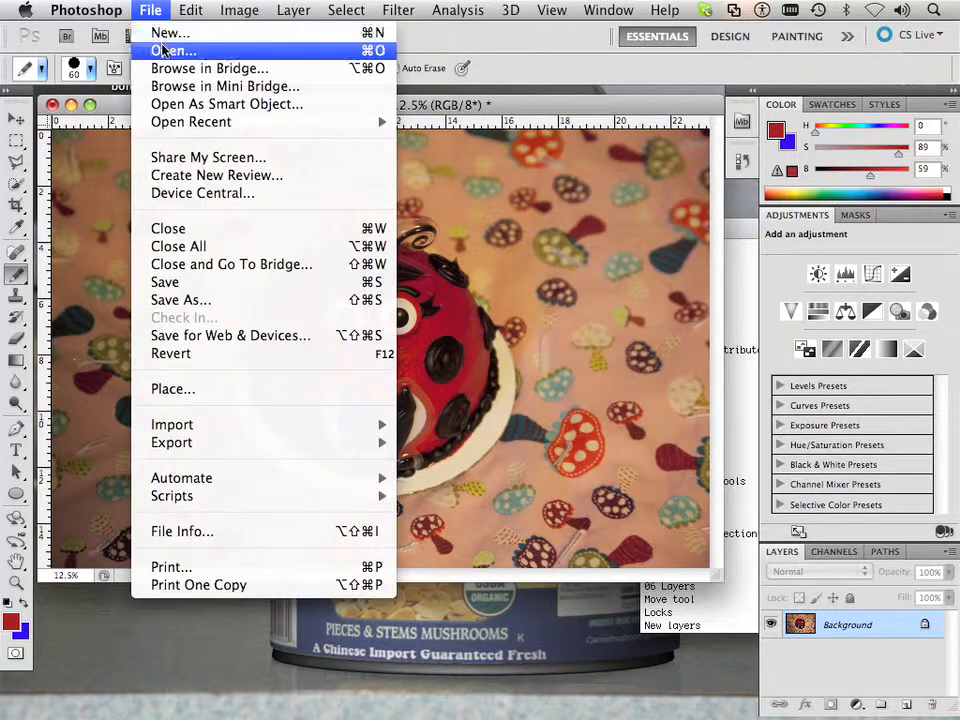
{"action": "left_click", "coordinate": [172, 50]}
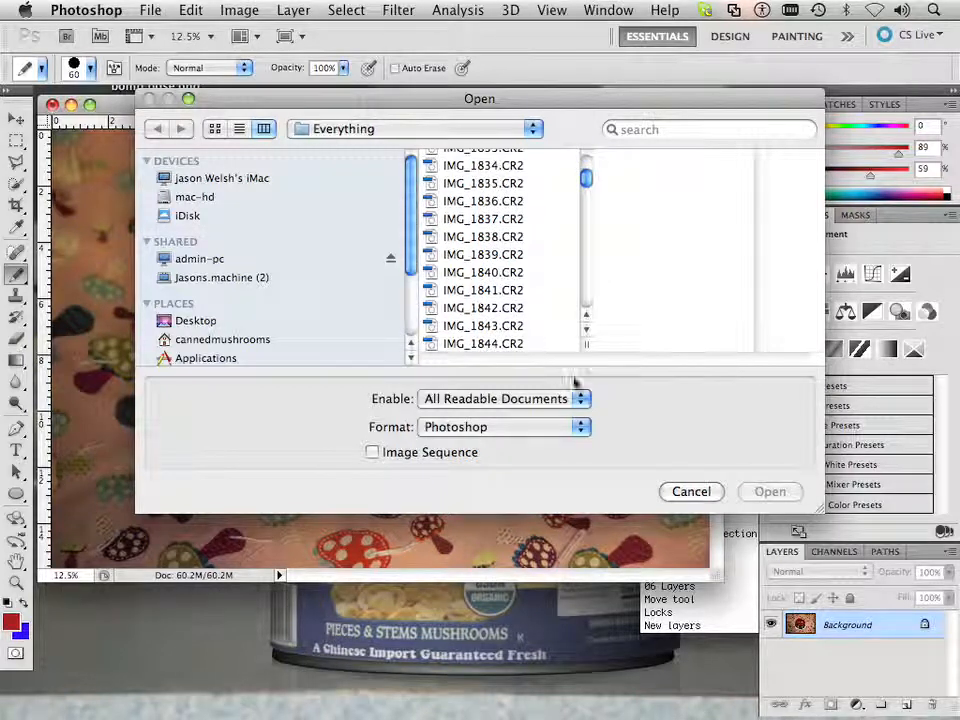
{"action": "left_click", "coordinate": [190, 10]}
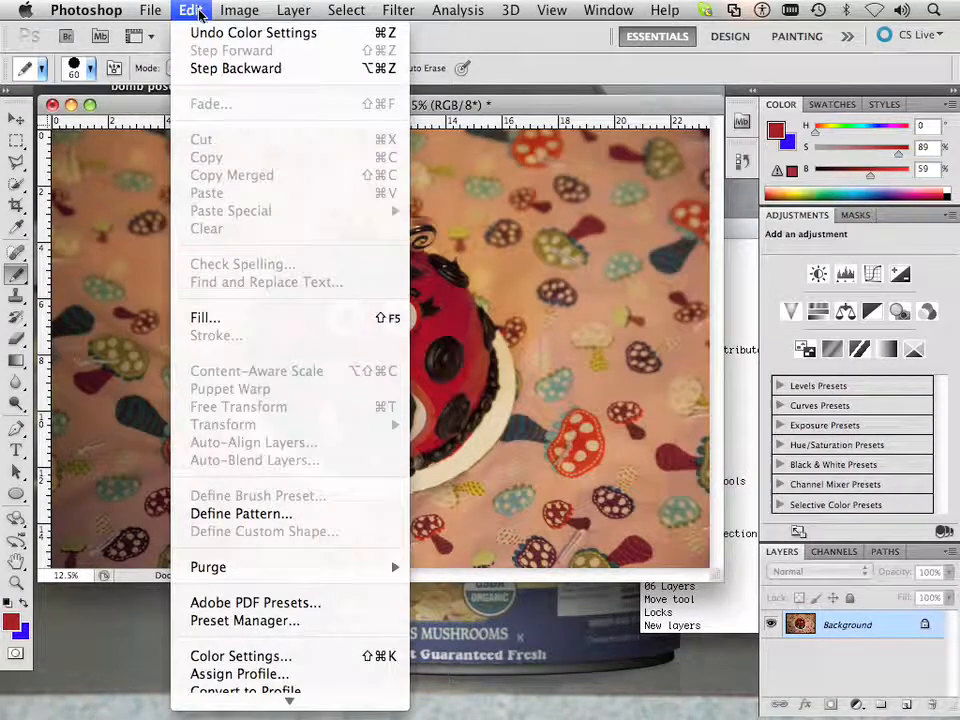
{"action": "mouse_move", "coordinate": [236, 68]}
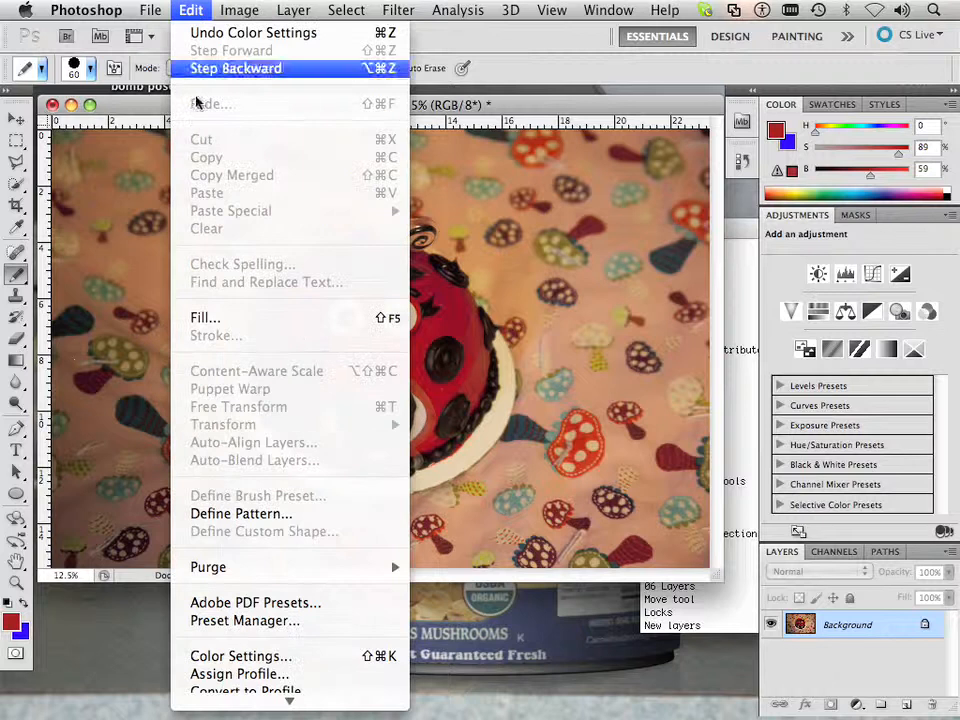
Set the Color Settings RGB working space to ProPhoto RGB and confirm
{"action": "left_click", "coordinate": [240, 656]}
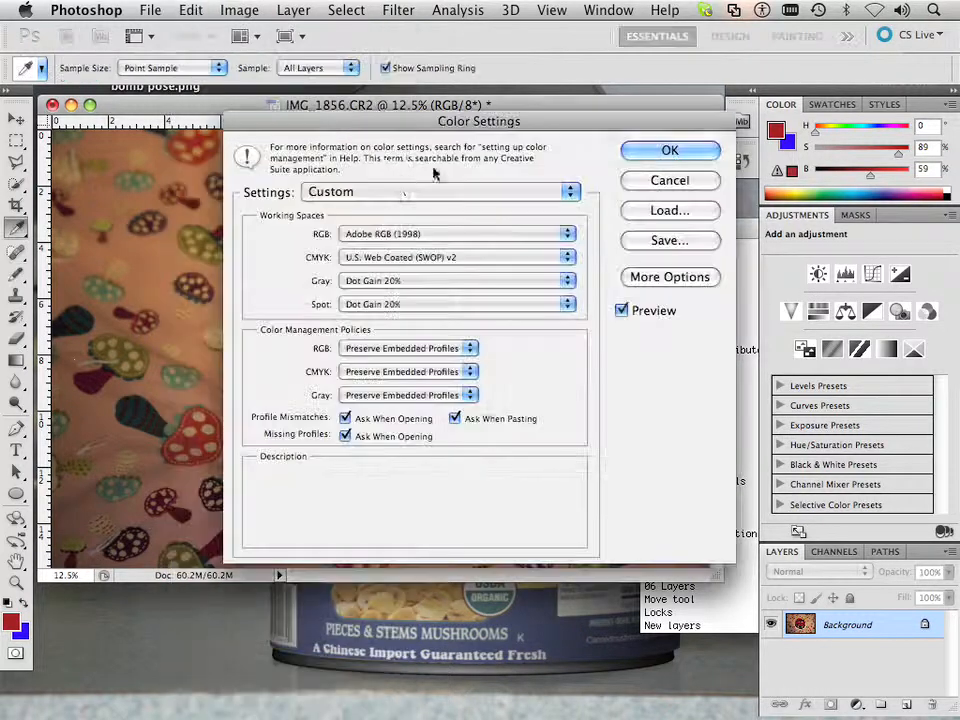
{"action": "left_click", "coordinate": [458, 232]}
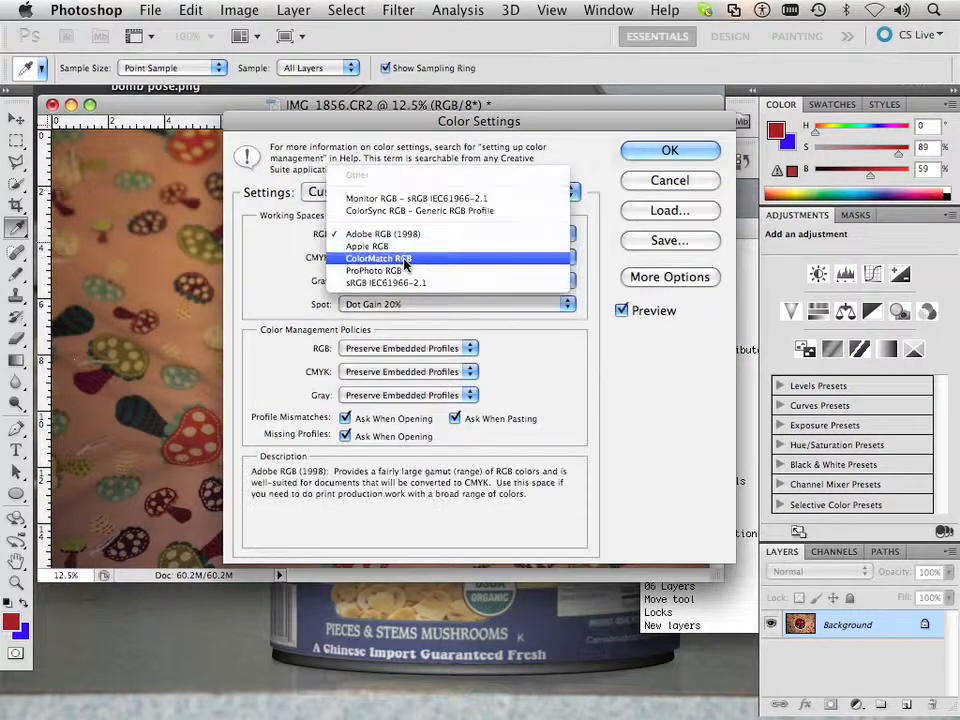
{"action": "left_click", "coordinate": [380, 270]}
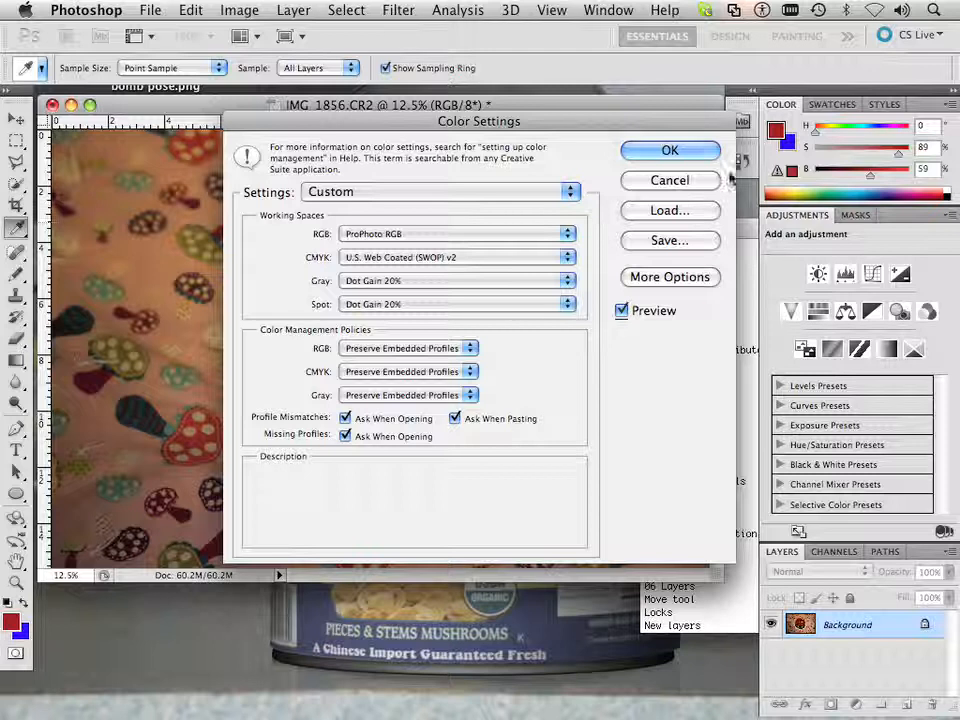
{"action": "left_click", "coordinate": [668, 150]}
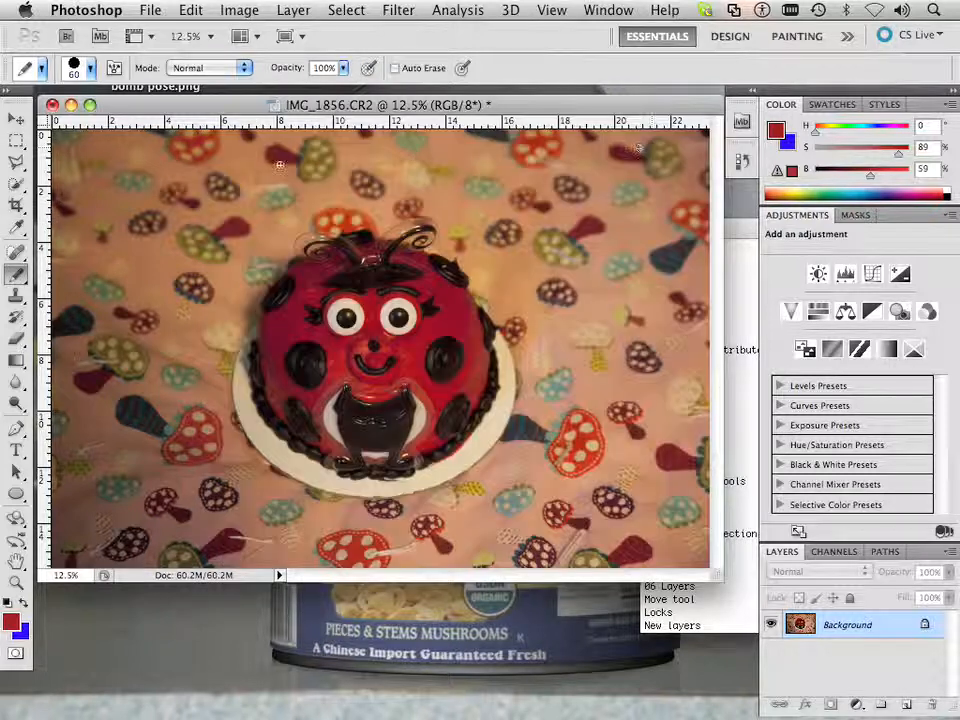
Select the ladybug raw photo IMG_1857.CR2 and load it into Camera Raw
{"action": "left_click", "coordinate": [150, 10]}
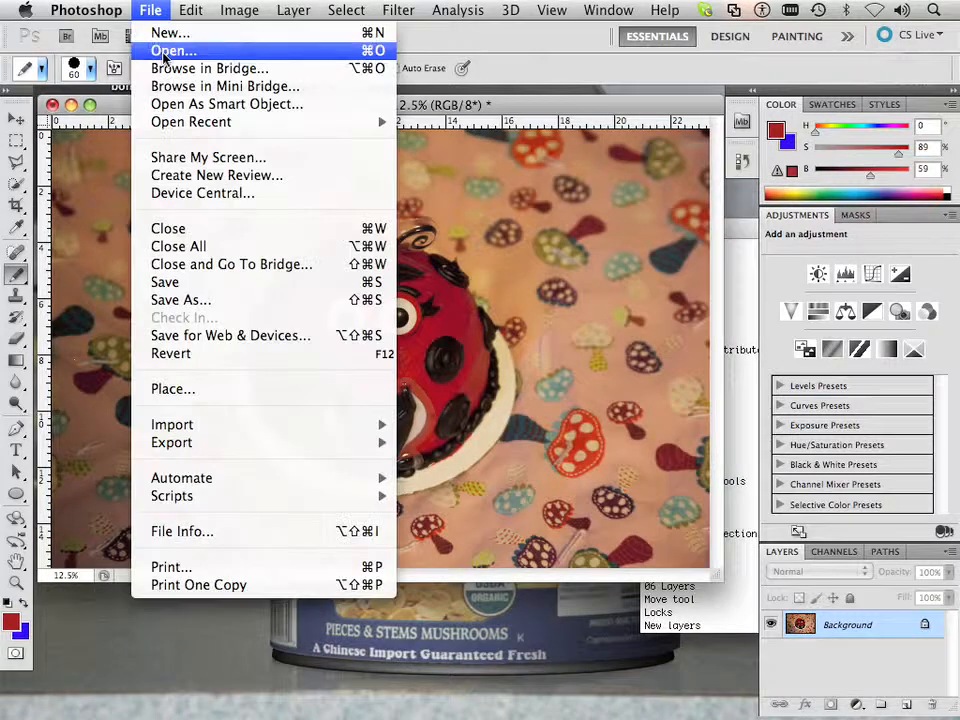
{"action": "left_click", "coordinate": [172, 52]}
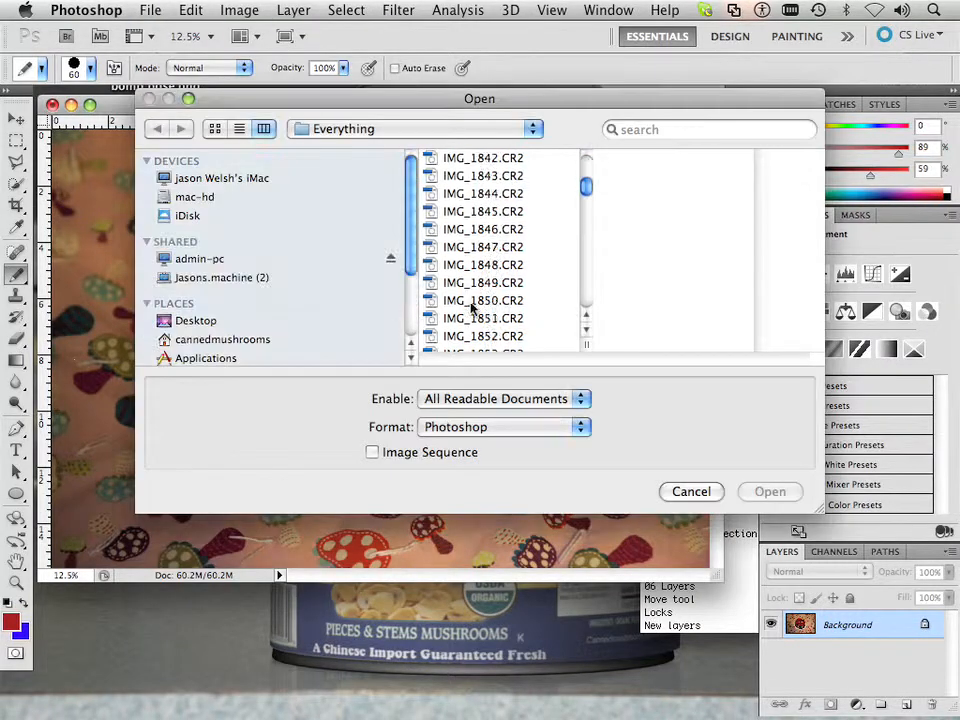
{"action": "left_click", "coordinate": [484, 324]}
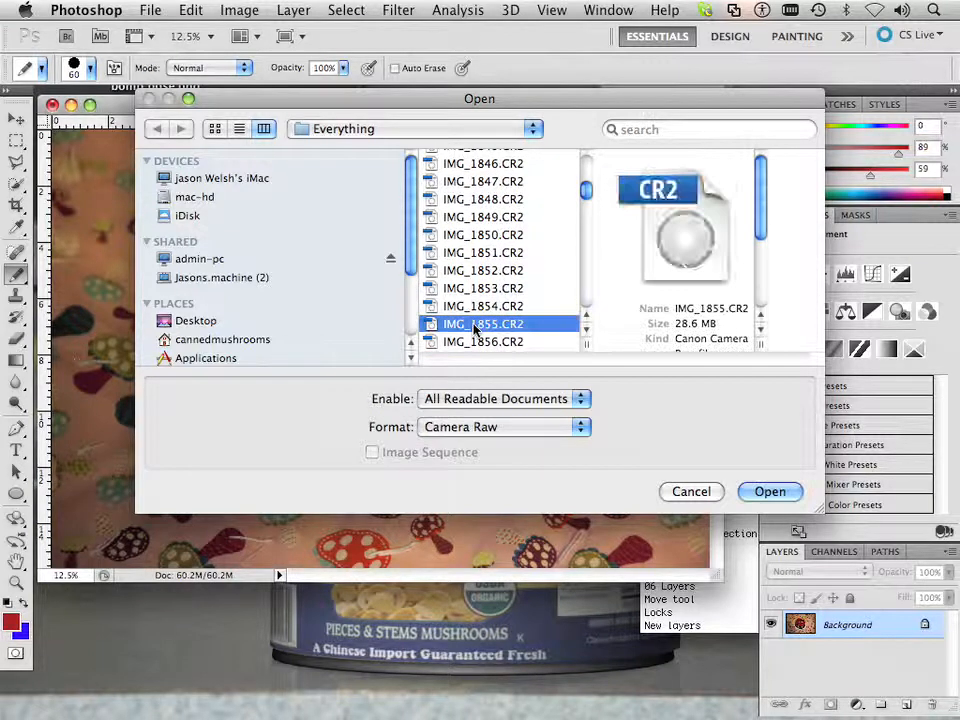
{"action": "left_click", "coordinate": [484, 340]}
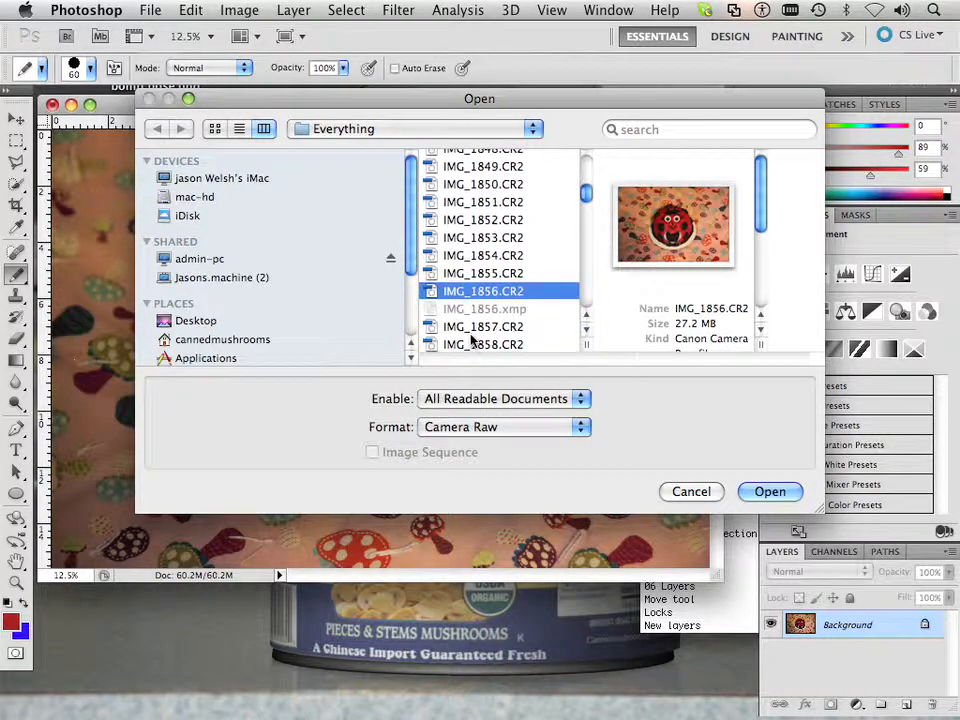
{"action": "left_click", "coordinate": [770, 492]}
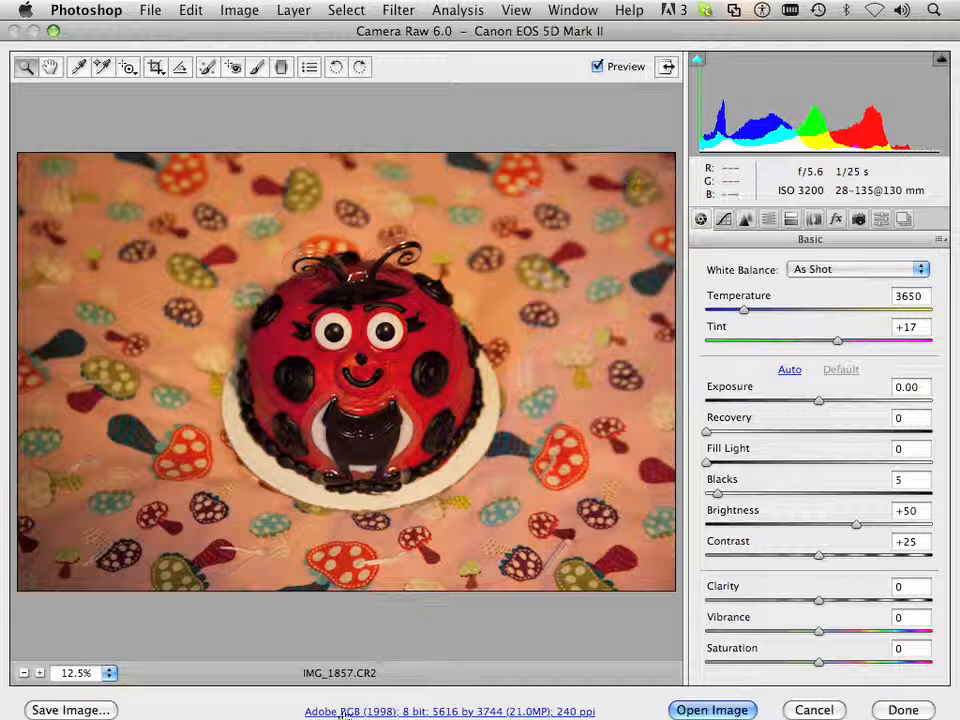
{"action": "left_click", "coordinate": [712, 710]}
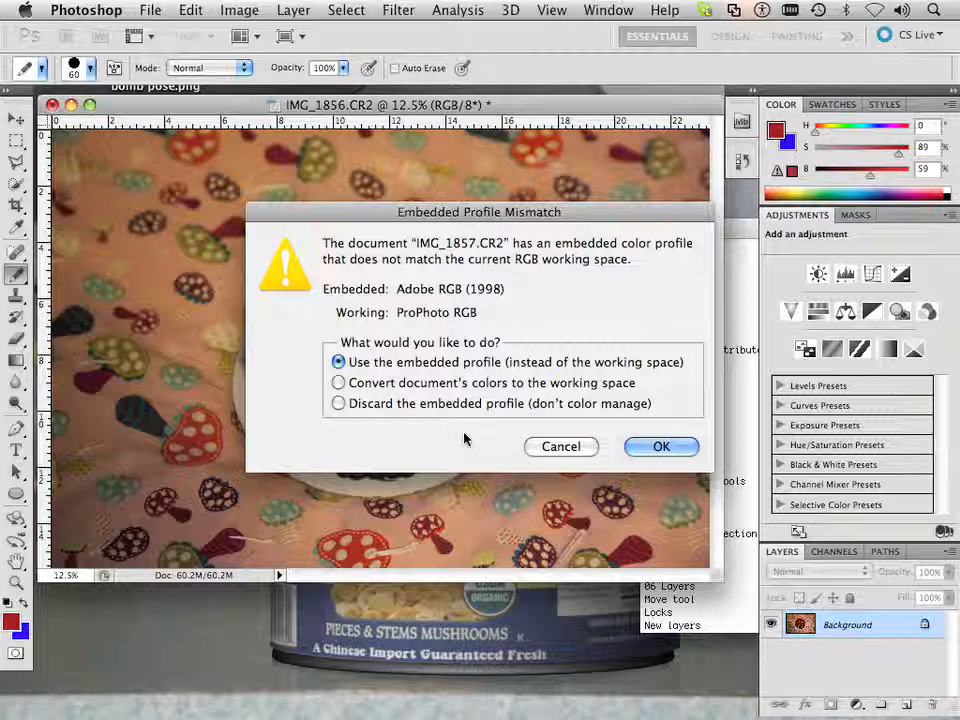
{"action": "mouse_move", "coordinate": [460, 438]}
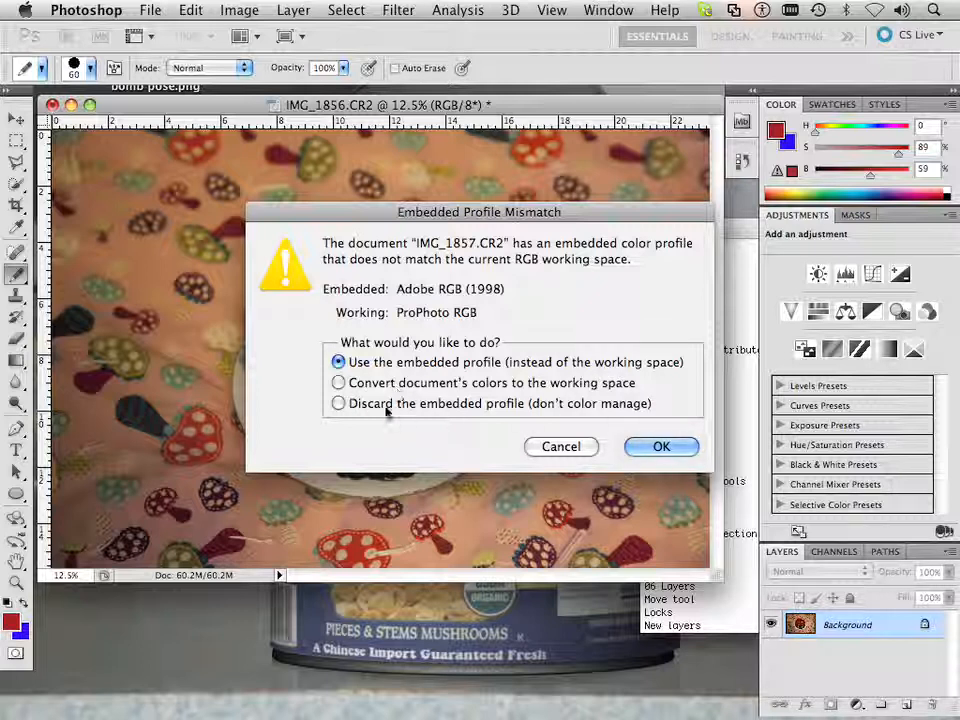
{"action": "mouse_move", "coordinate": [420, 410]}
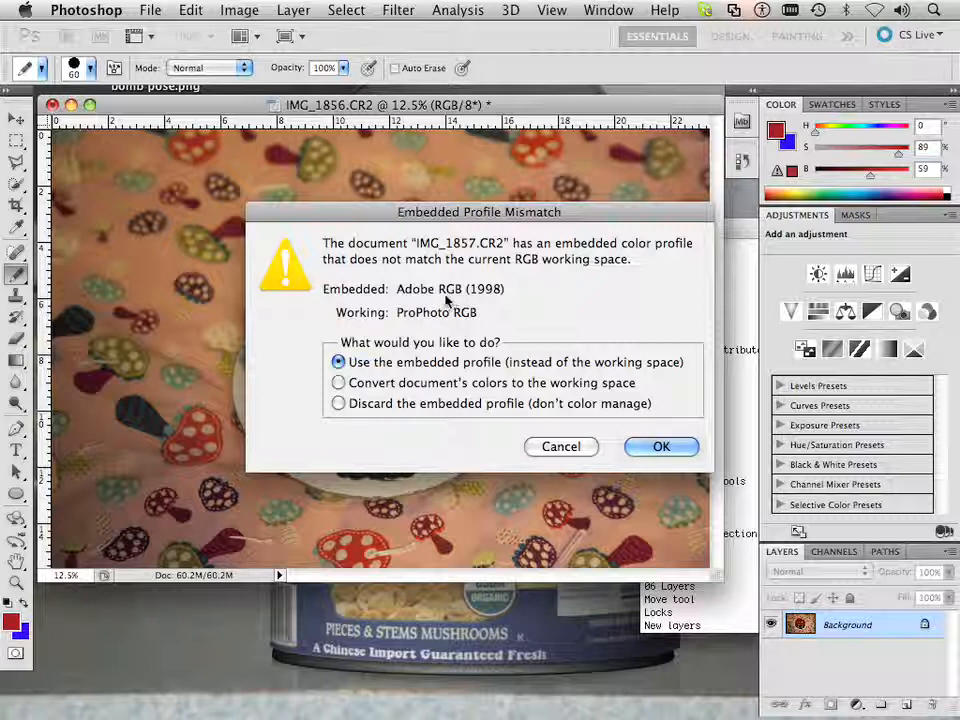
{"action": "mouse_move", "coordinate": [396, 288]}
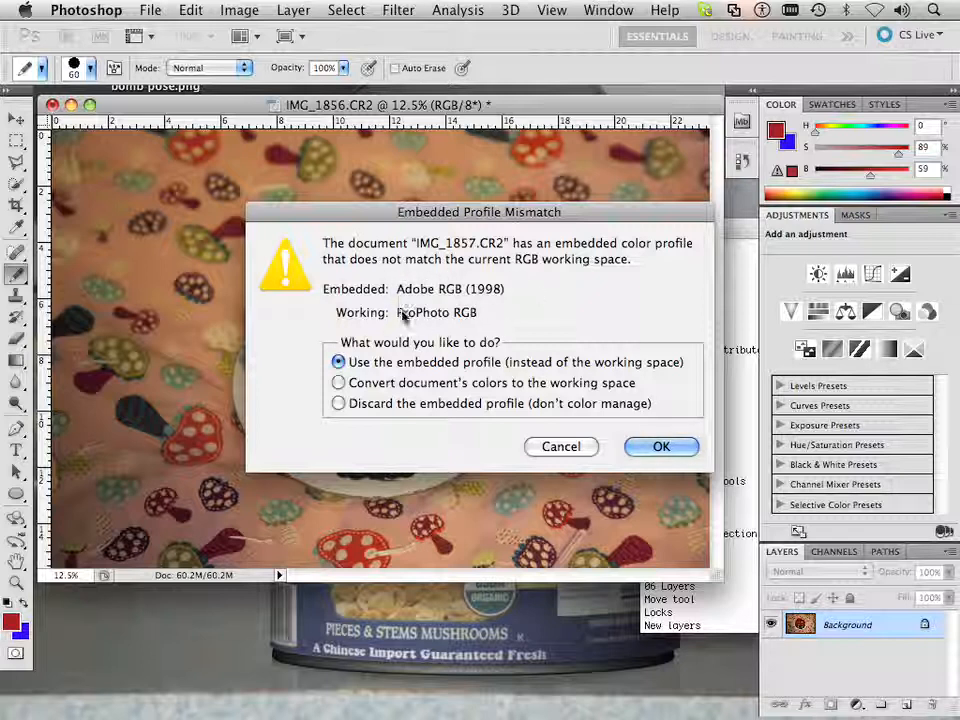
Keep the embedded Adobe RGB (1998) profile and open the photo
{"action": "left_click", "coordinate": [660, 446]}
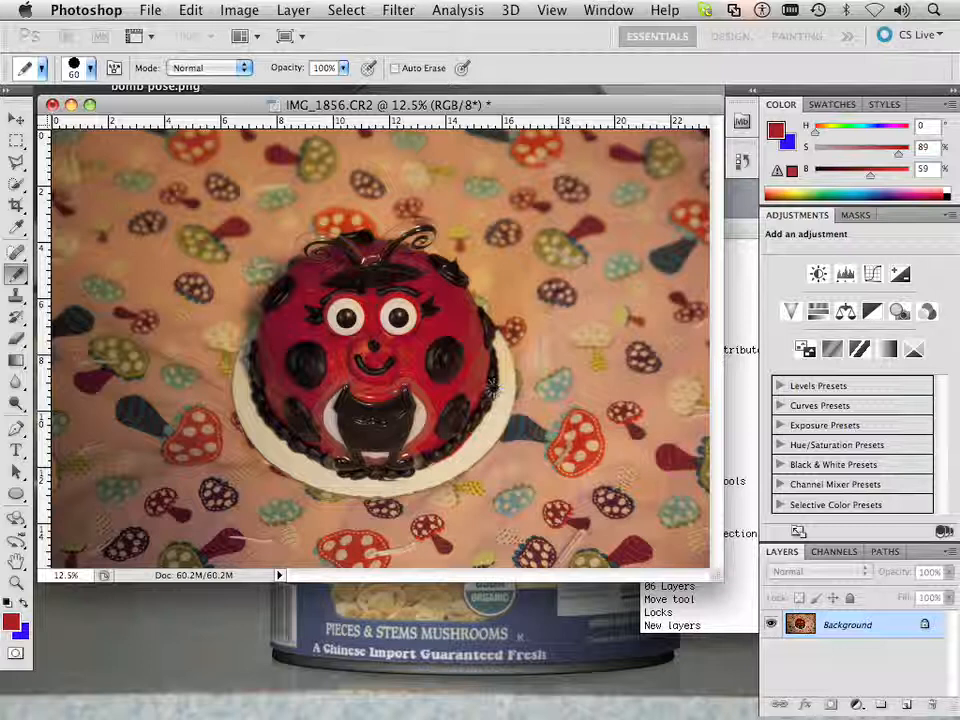